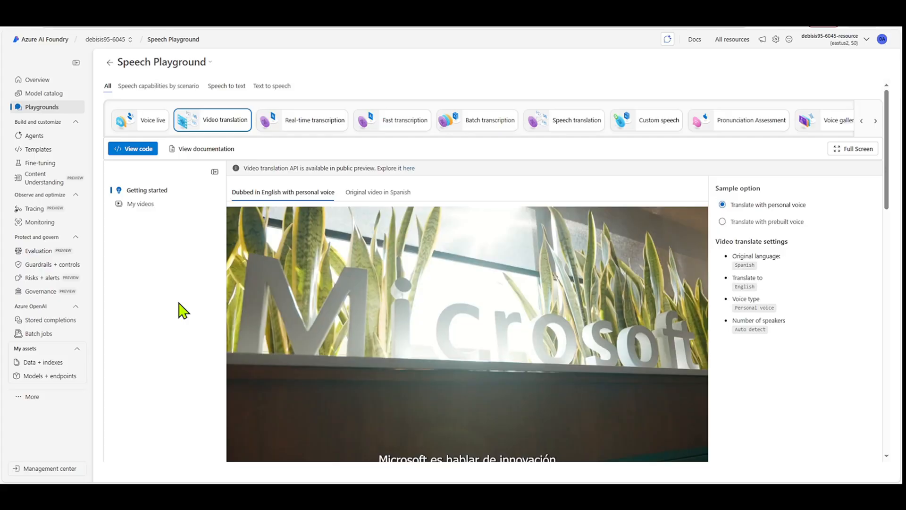
pyautogui.moveTo(40, 41)
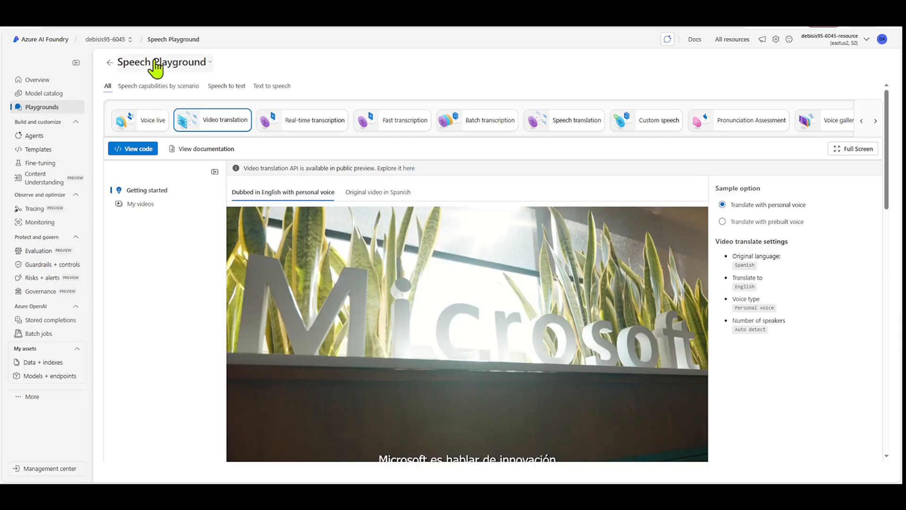
pyautogui.moveTo(217, 136)
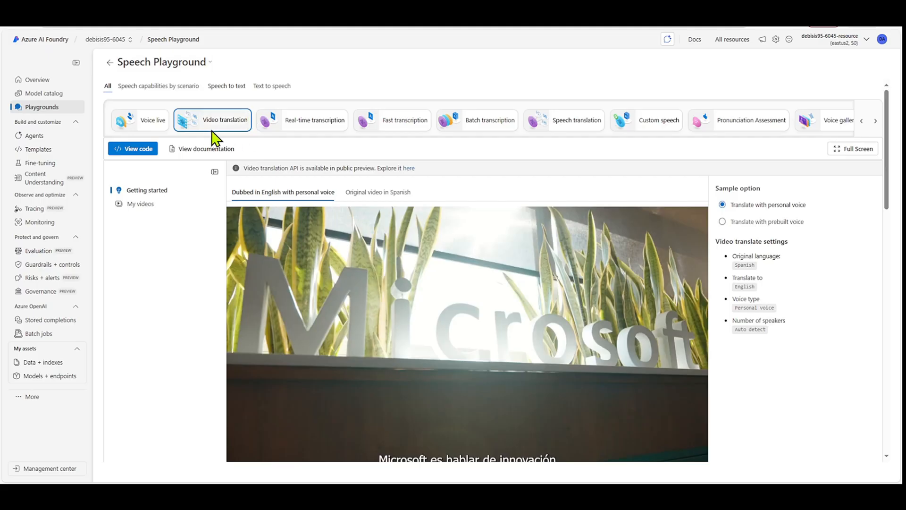
pyautogui.moveTo(213, 120)
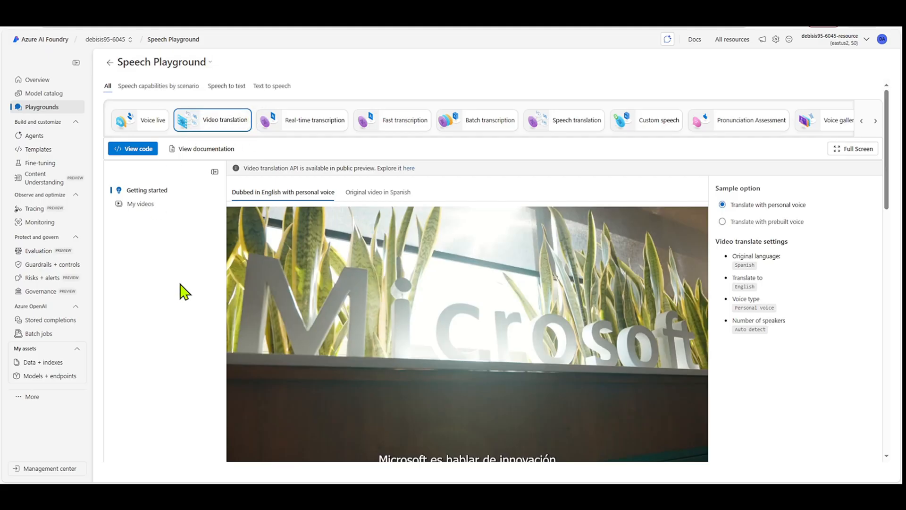
pyautogui.moveTo(191, 283)
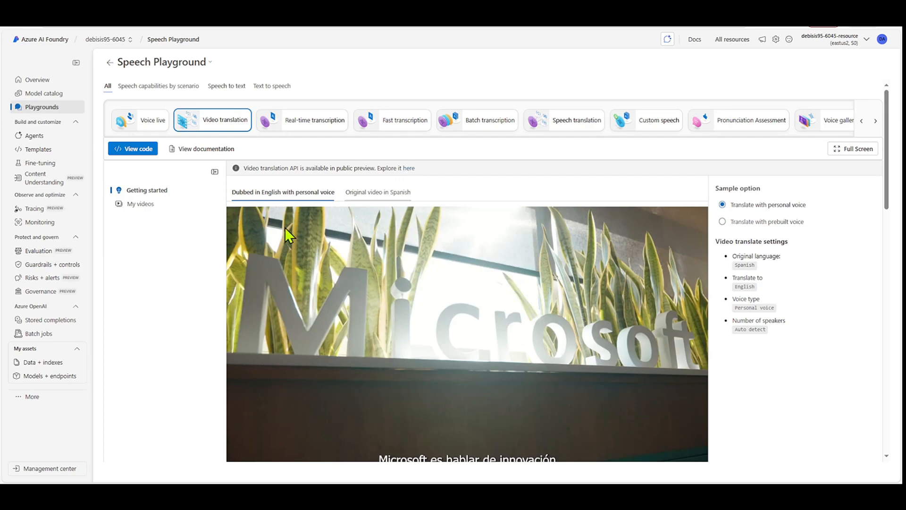
# - Preview the prebuilt-voice dub, then return to the personal-voice translation sample
pyautogui.scroll(-3)
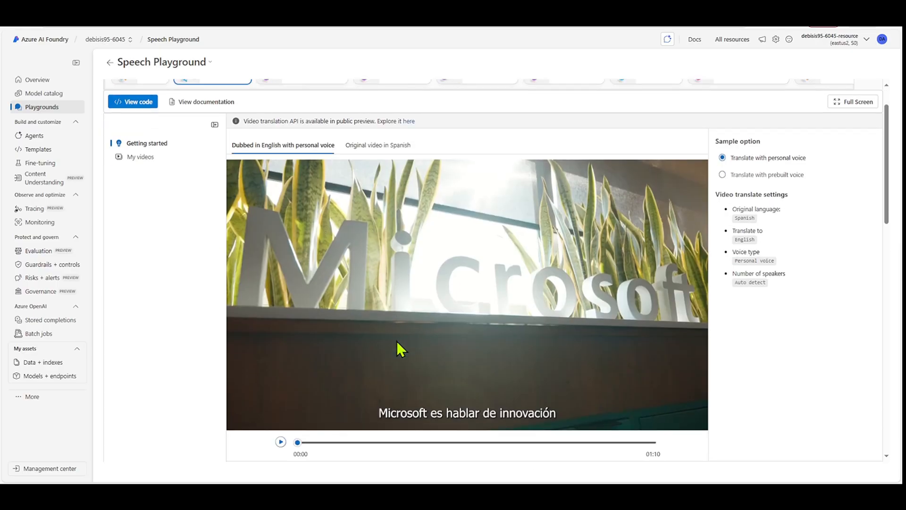
pyautogui.moveTo(306, 176)
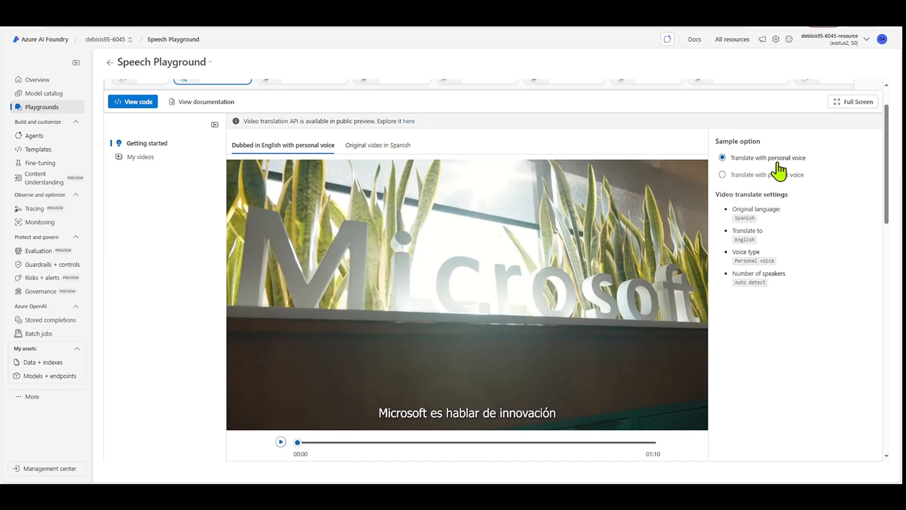
pyautogui.click(722, 174)
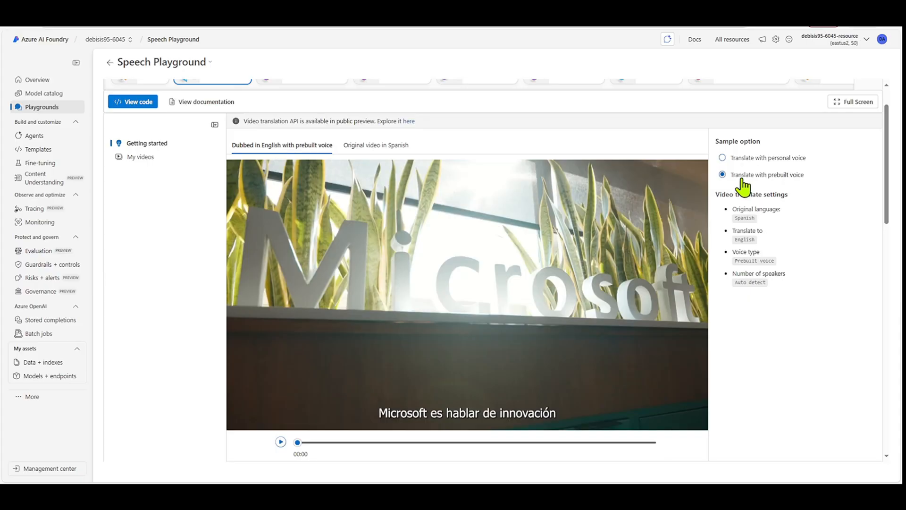
pyautogui.click(722, 158)
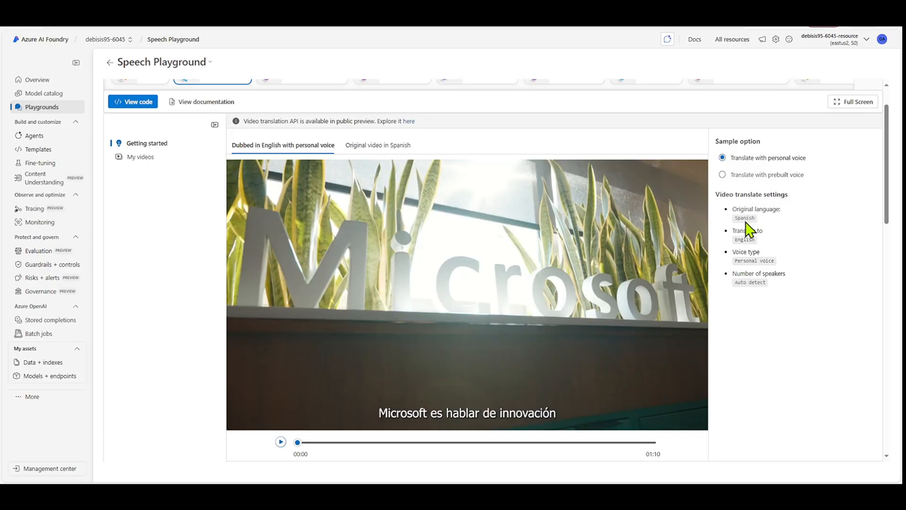
pyautogui.moveTo(752, 253)
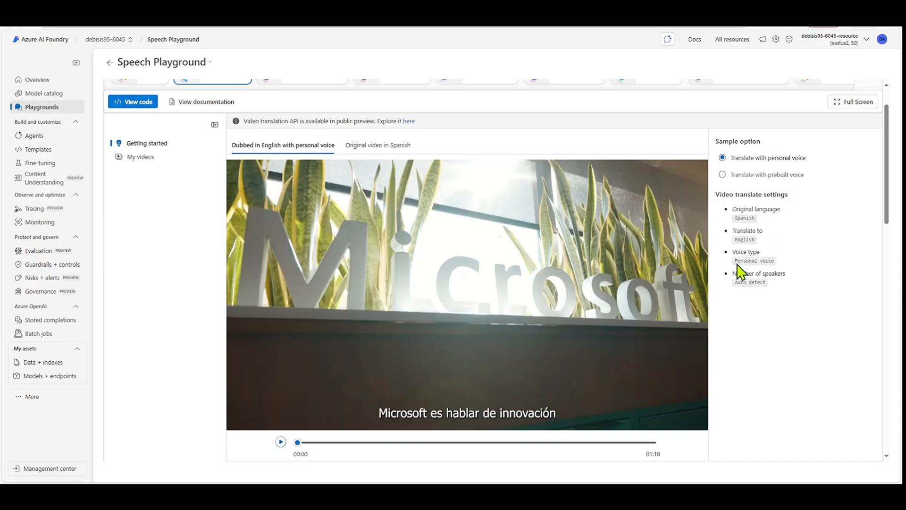
pyautogui.moveTo(752, 292)
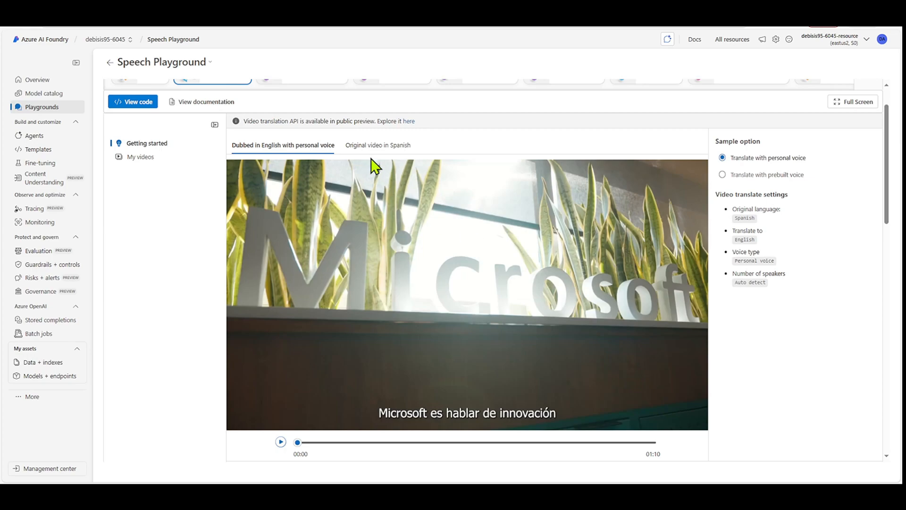
# - Play the original Spanish sample video and pause it around 36 seconds
pyautogui.click(378, 145)
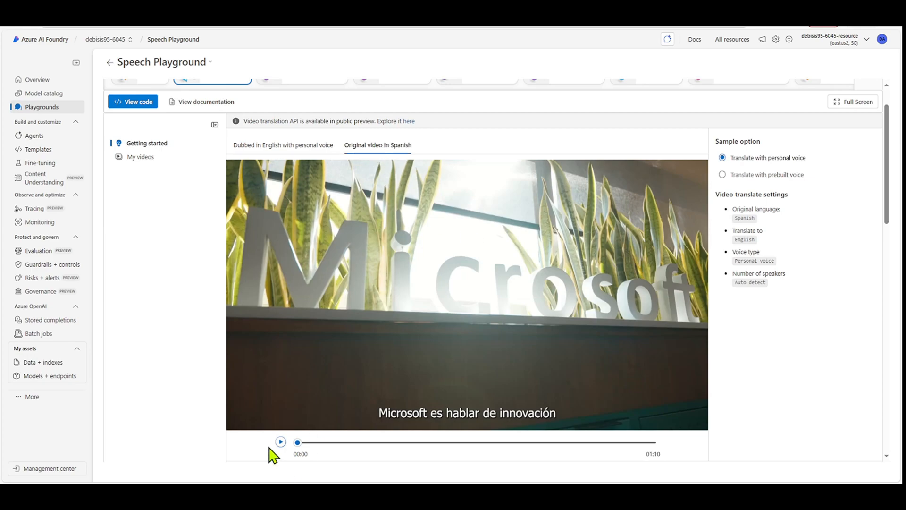
pyautogui.click(281, 441)
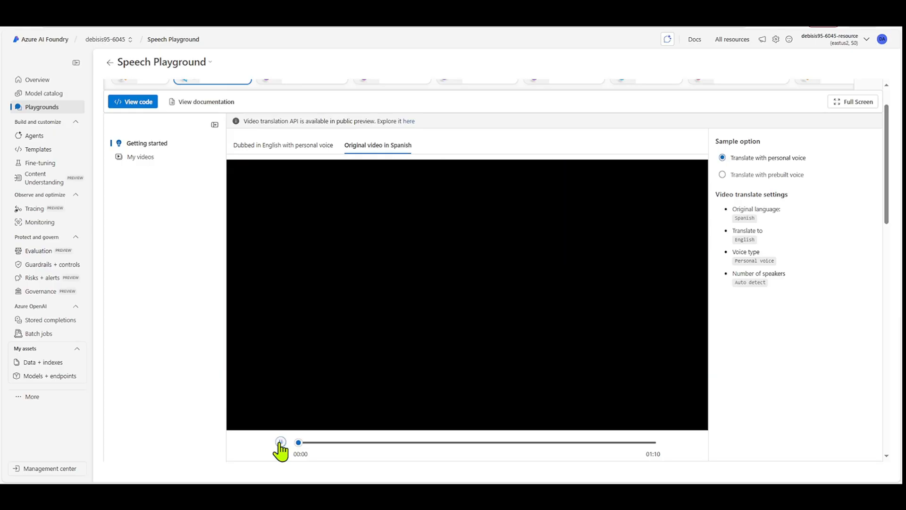
pyautogui.click(281, 442)
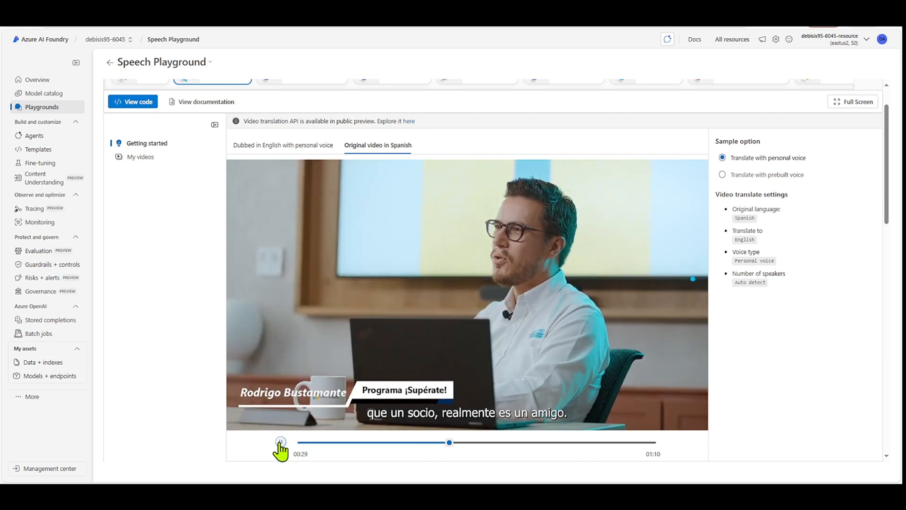
pyautogui.click(280, 442)
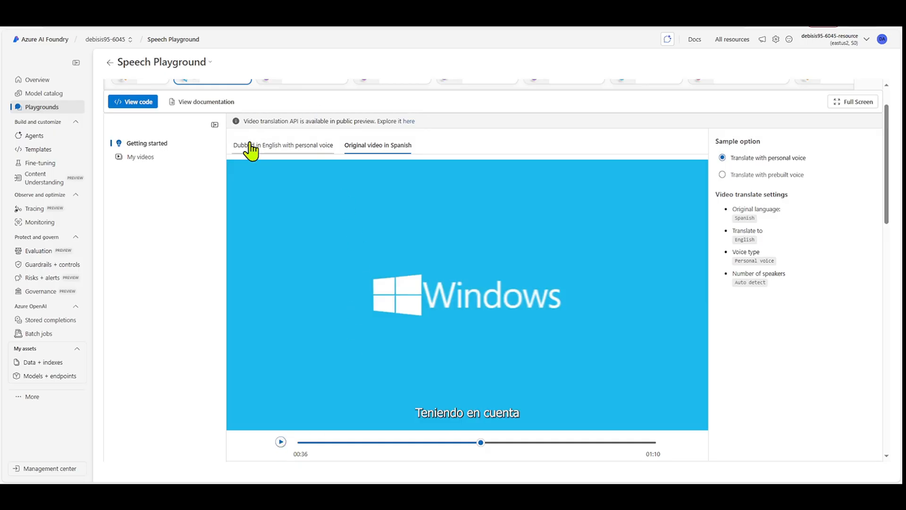
# - Play the English personal-voice dub and pause it around 35 seconds with English subtitles
pyautogui.click(282, 146)
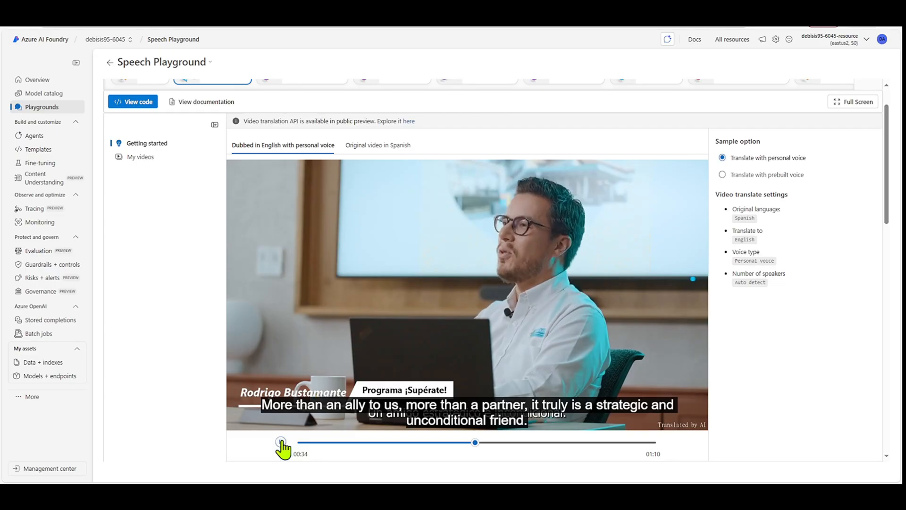
pyautogui.click(281, 442)
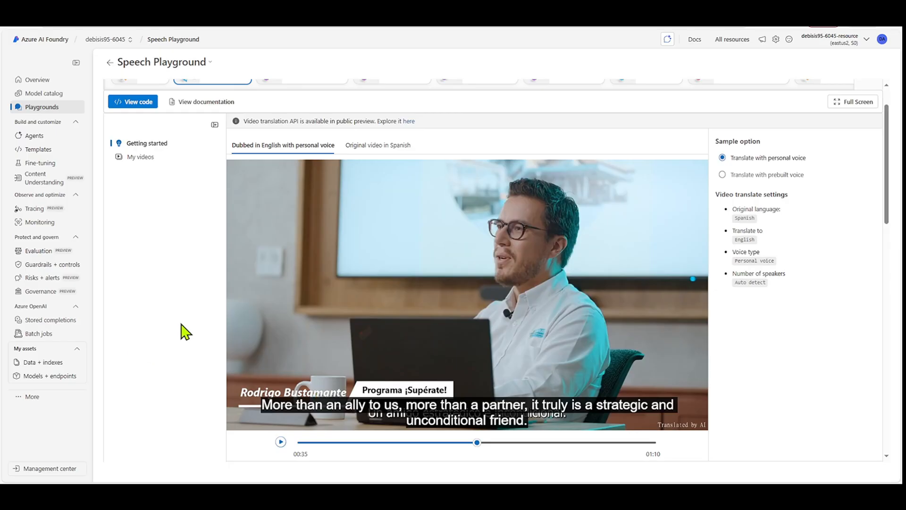
# - Scroll through the responsible-use and access-application information, then back toward the sample player
pyautogui.scroll(-3)
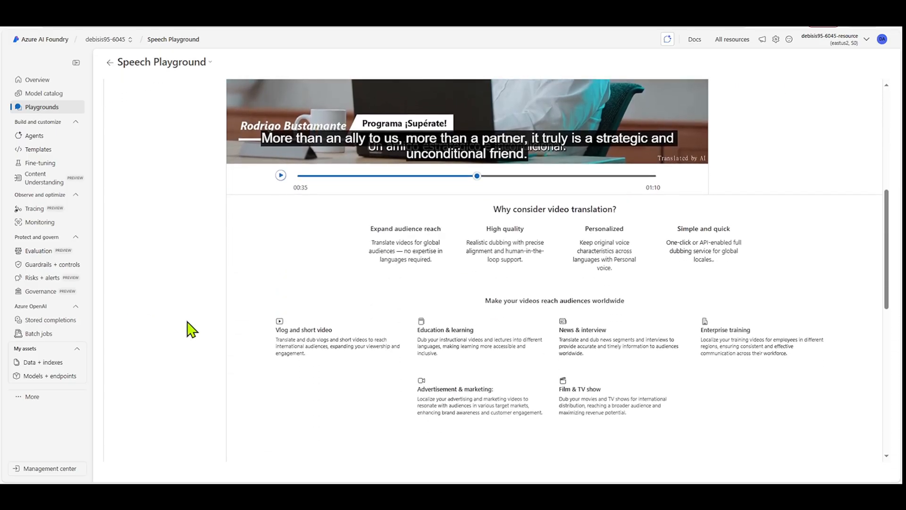
pyautogui.scroll(-3)
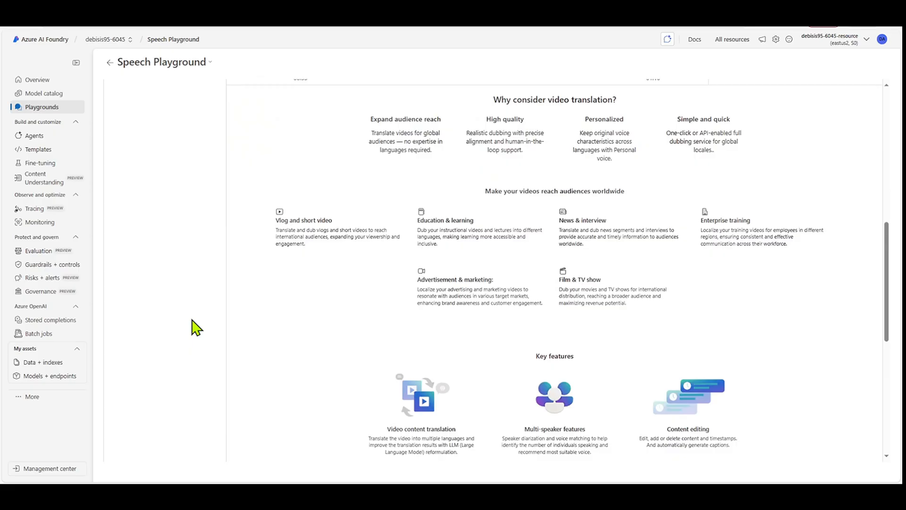
pyautogui.moveTo(574, 114)
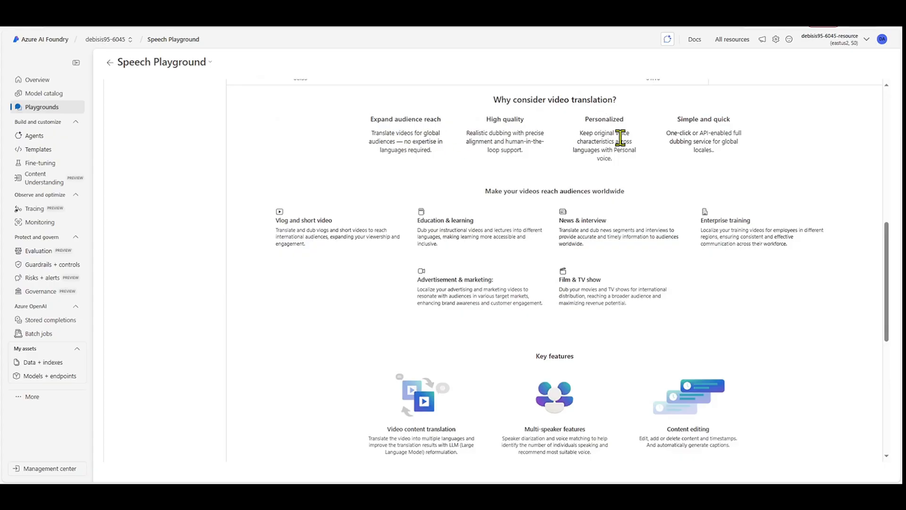
pyautogui.moveTo(692, 143)
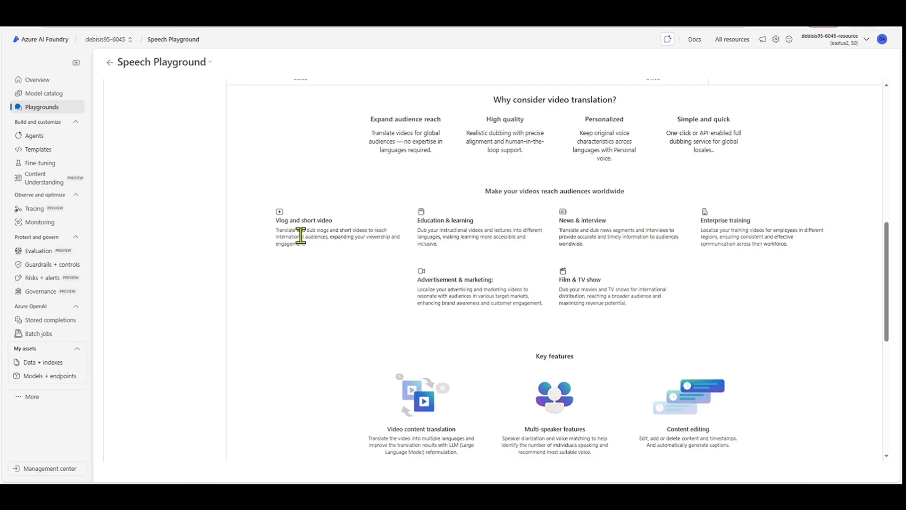
pyautogui.moveTo(515, 254)
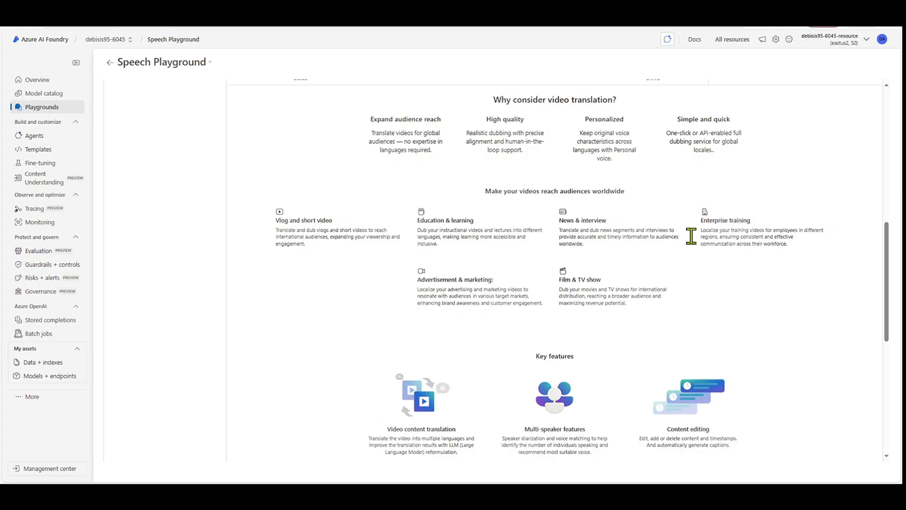
pyautogui.scroll(-3)
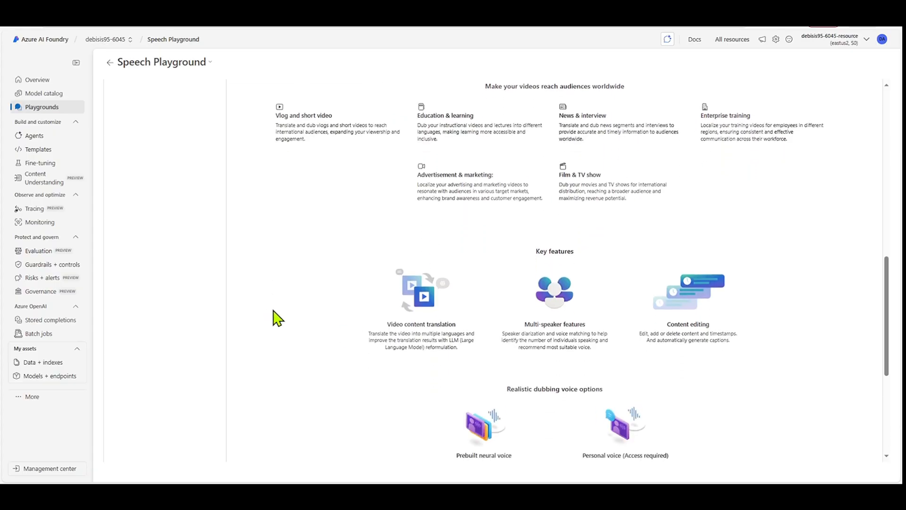
pyautogui.scroll(-3)
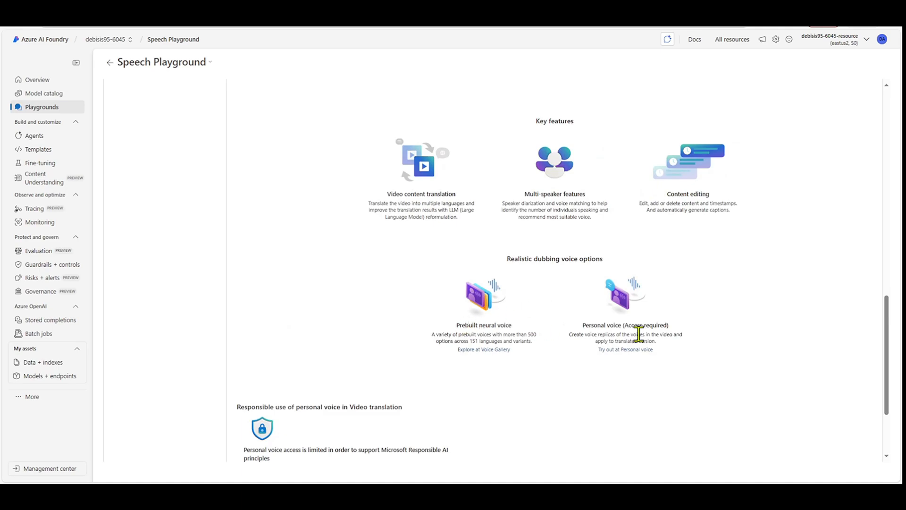
pyautogui.scroll(-3)
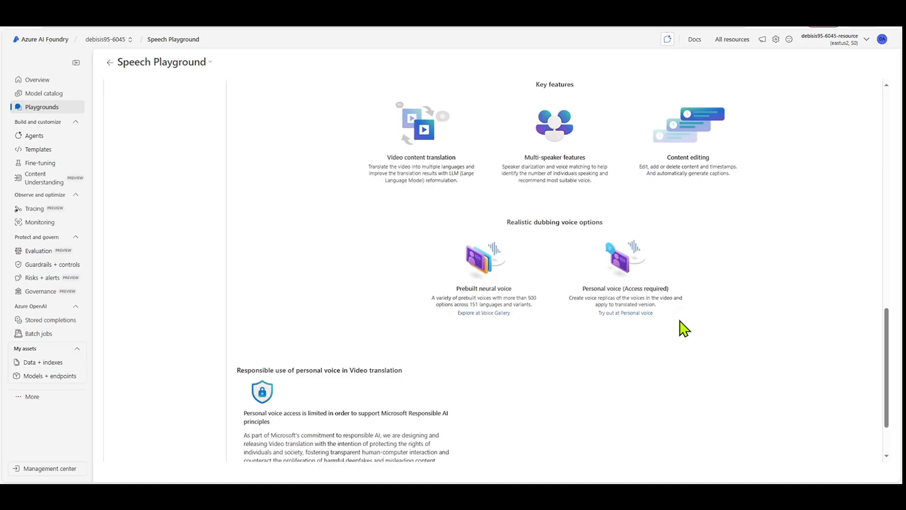
pyautogui.scroll(-3)
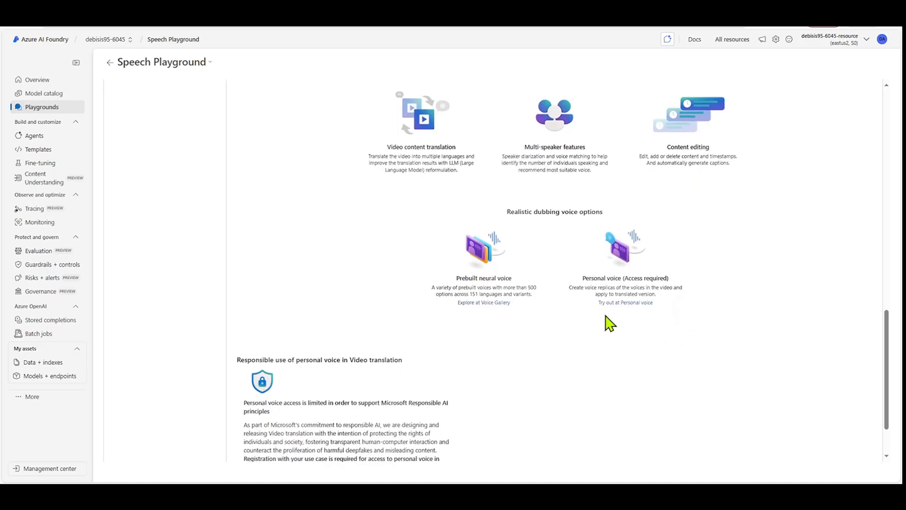
pyautogui.moveTo(331, 353)
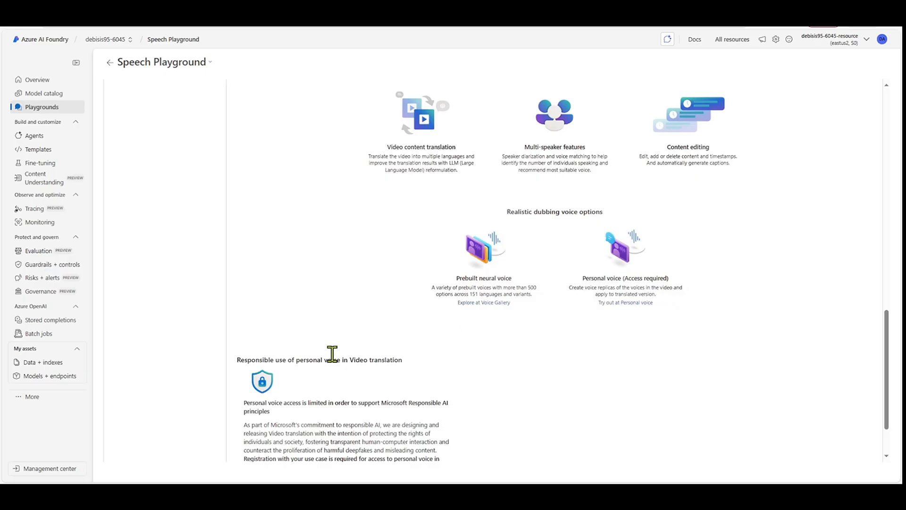
pyautogui.scroll(-3)
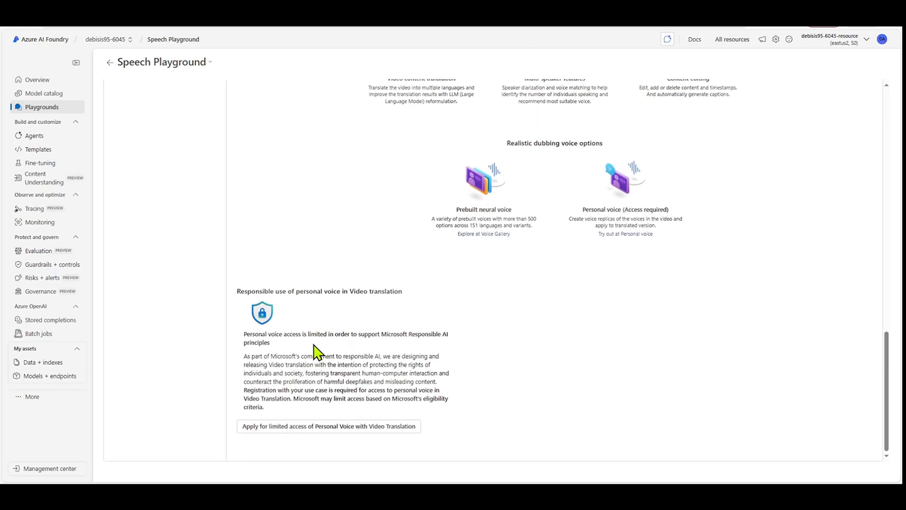
pyautogui.moveTo(317, 341)
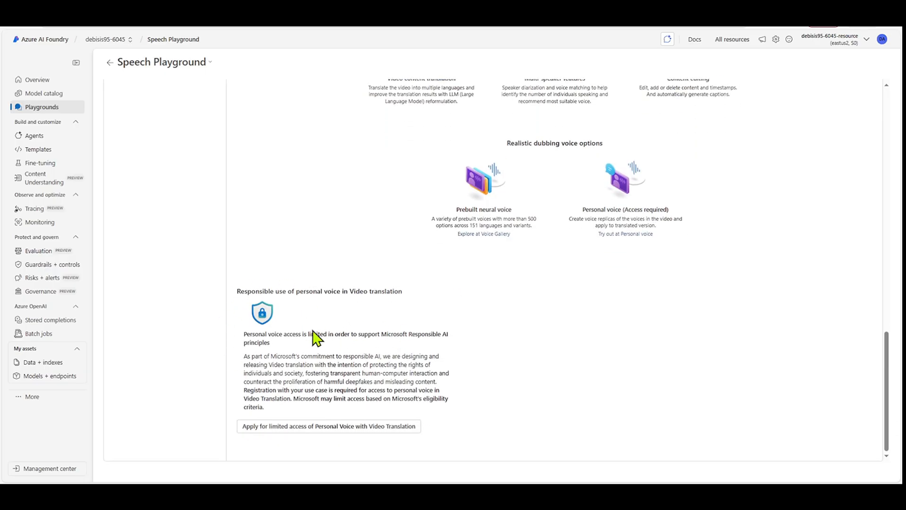
pyautogui.moveTo(327, 358)
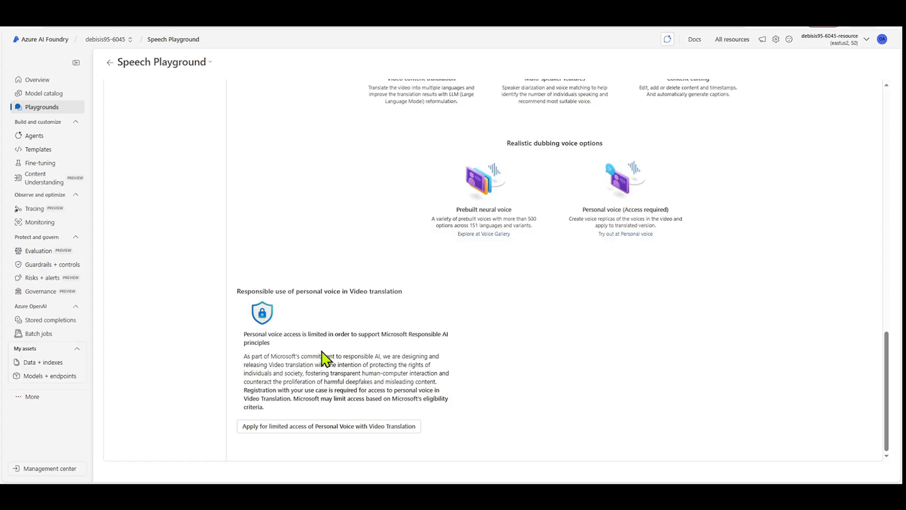
pyautogui.moveTo(385, 428)
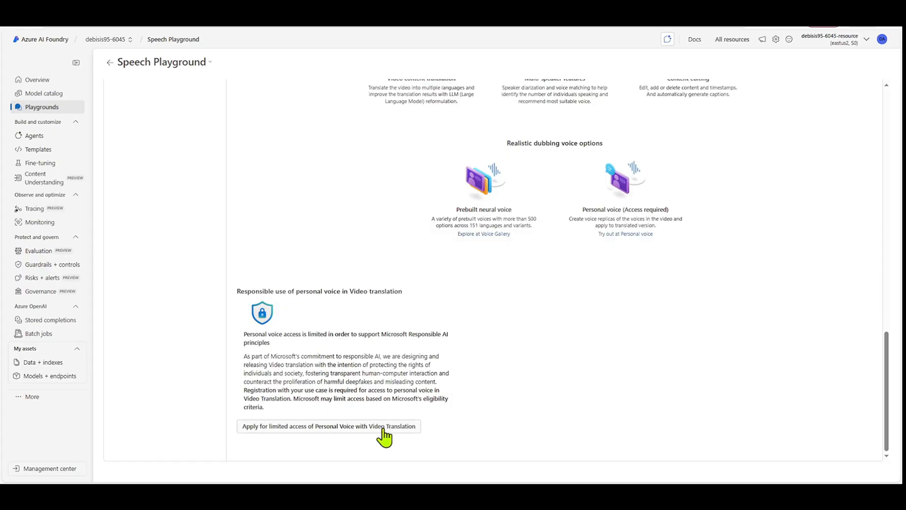
pyautogui.moveTo(321, 435)
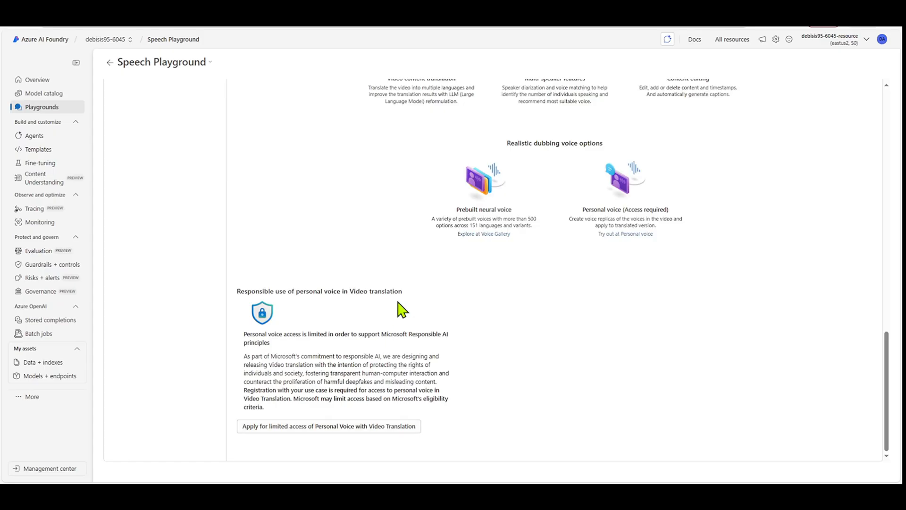
pyautogui.scroll(3)
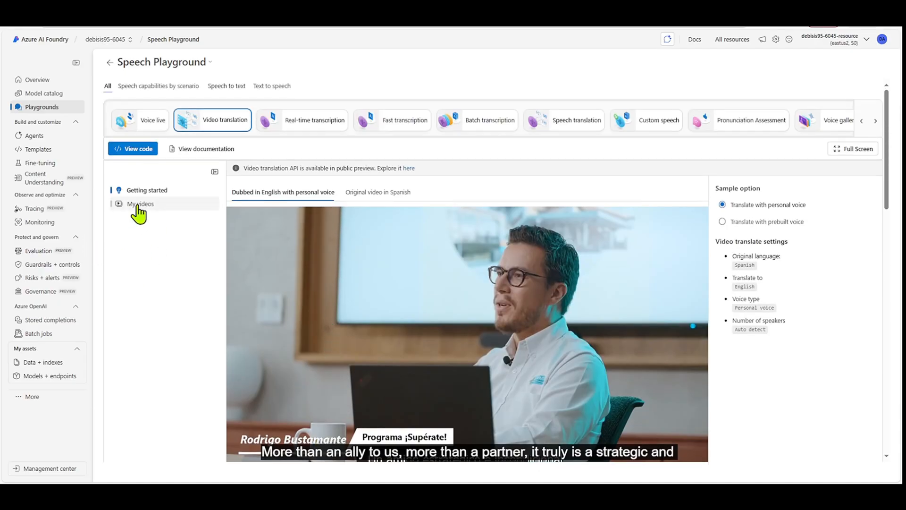
# - Show My videos, listing the succeeded translation of VideoTranslationSample.mp4
pyautogui.click(140, 204)
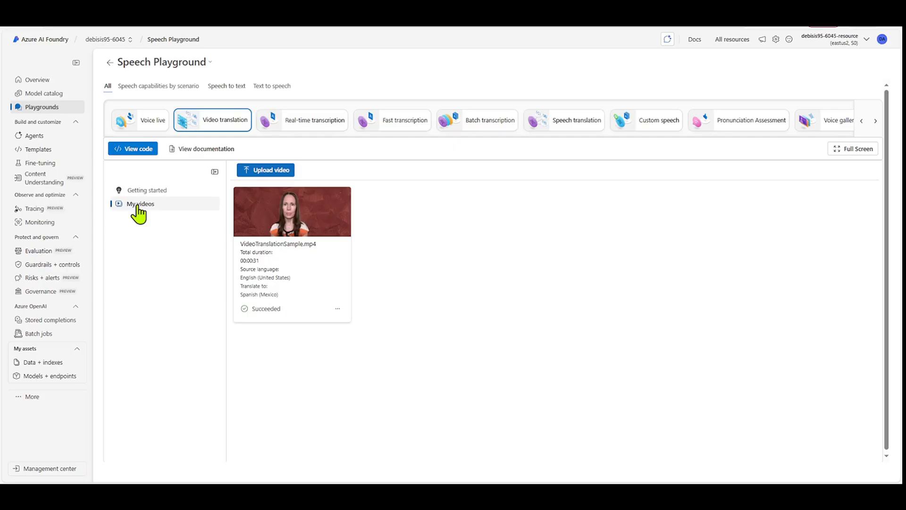
# - Start a new video upload with speaker auto-detect off and English (United States) as the video language
pyautogui.click(265, 169)
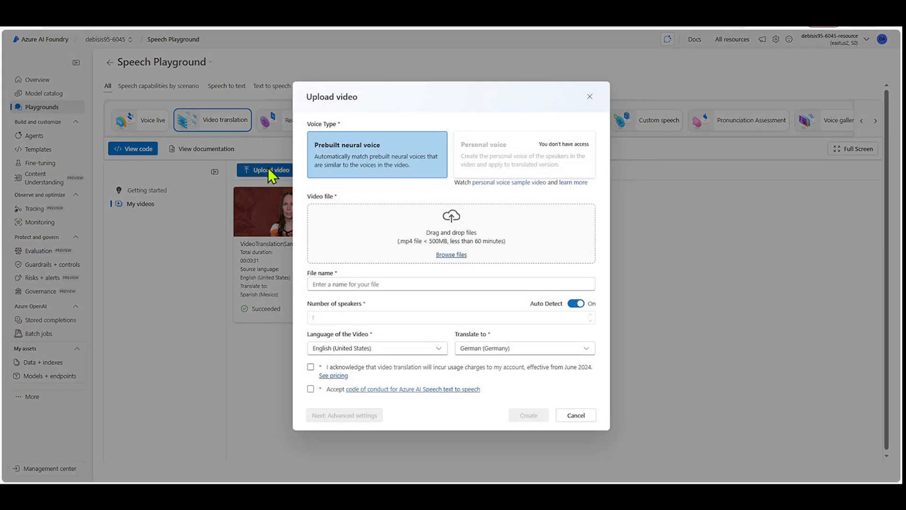
pyautogui.moveTo(393, 136)
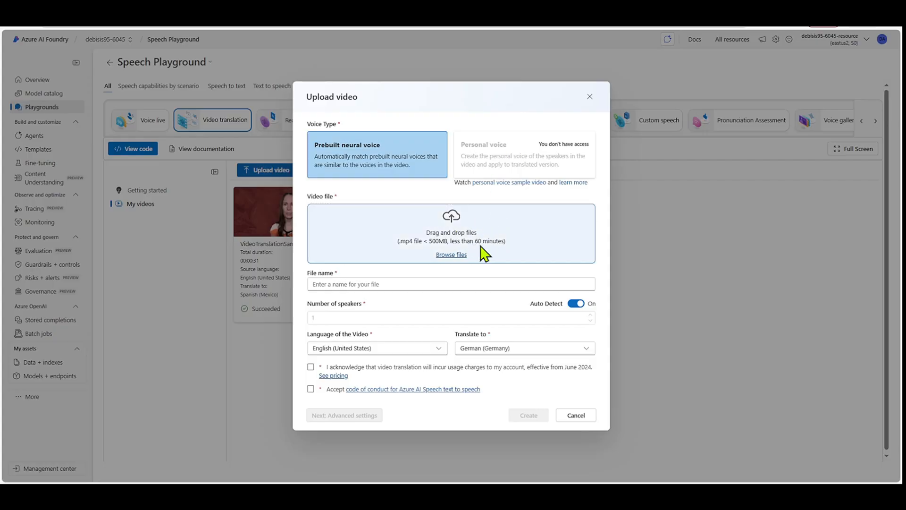
pyautogui.moveTo(406, 256)
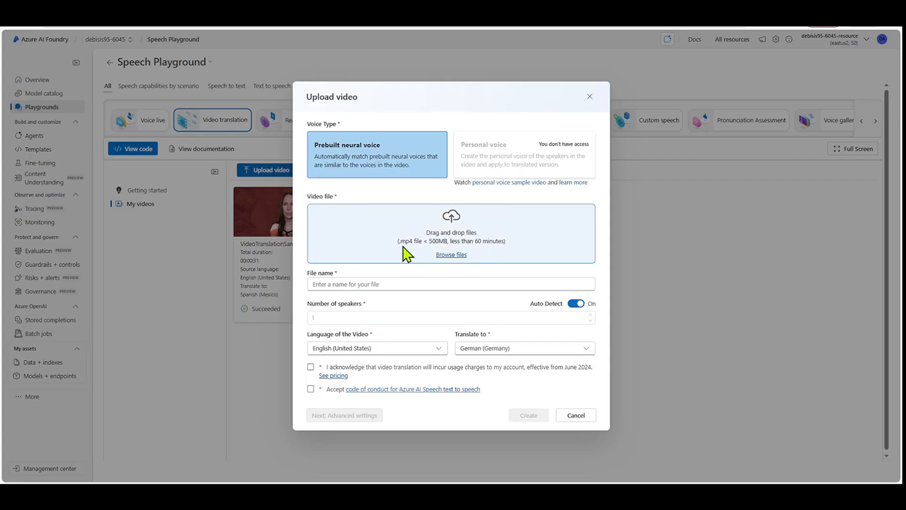
pyautogui.moveTo(435, 256)
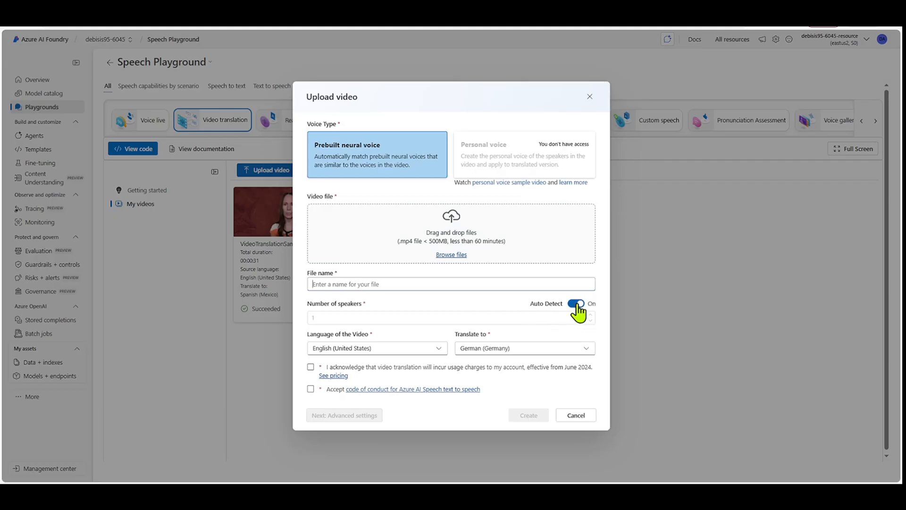
pyautogui.click(575, 303)
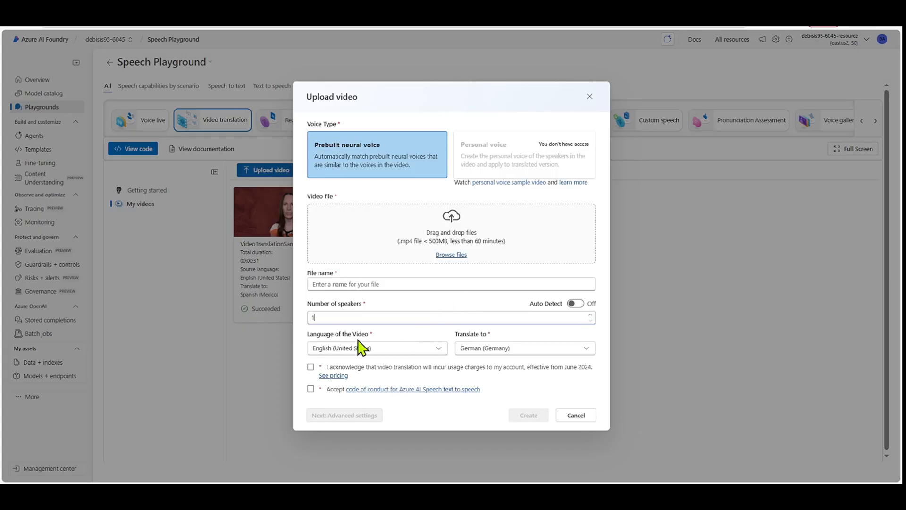
pyautogui.moveTo(438, 359)
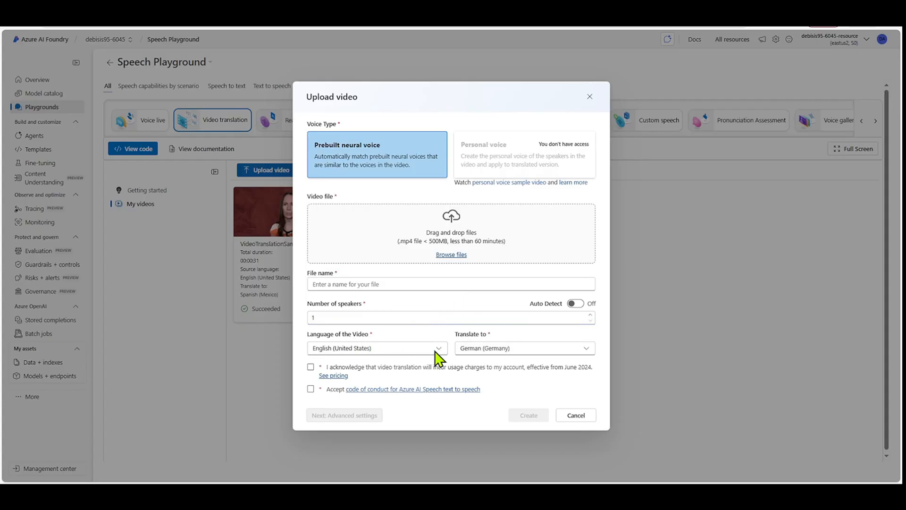
pyautogui.click(377, 347)
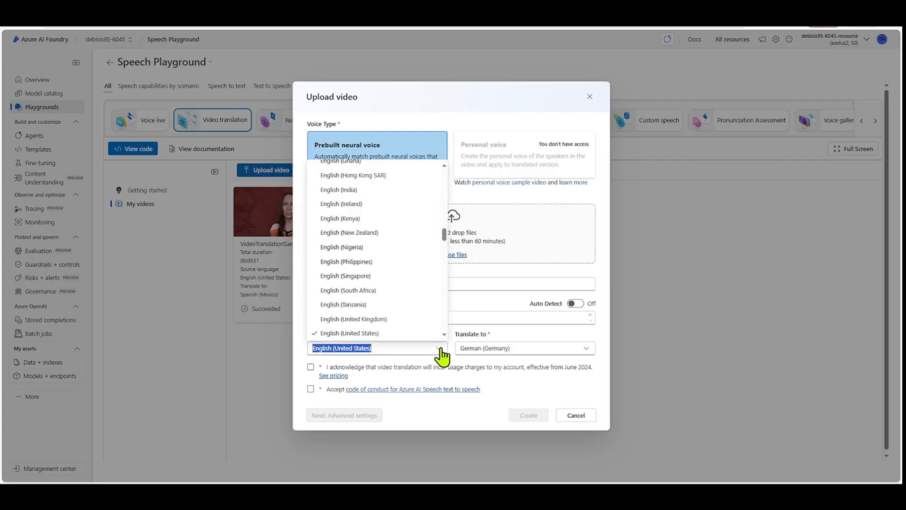
pyautogui.click(378, 348)
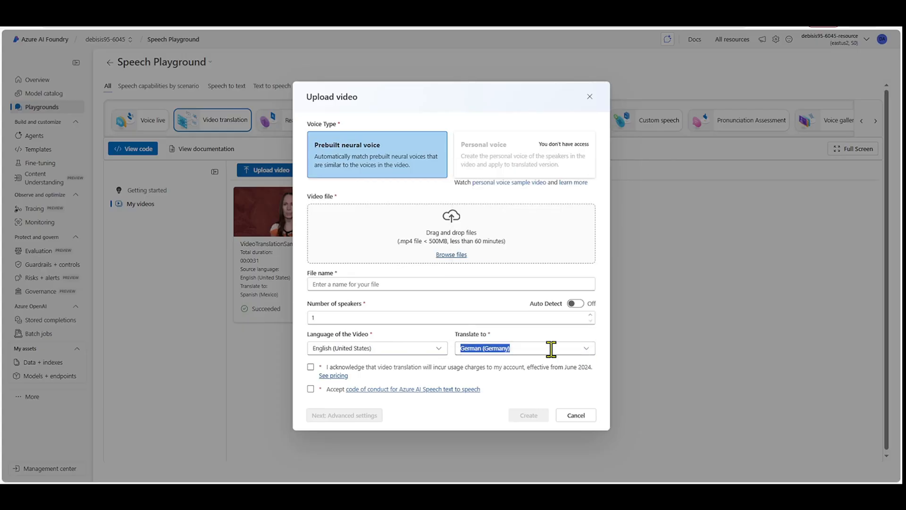
# - Review the target language and acknowledge the usage charges and Azure AI Speech code of conduct
pyautogui.click(310, 368)
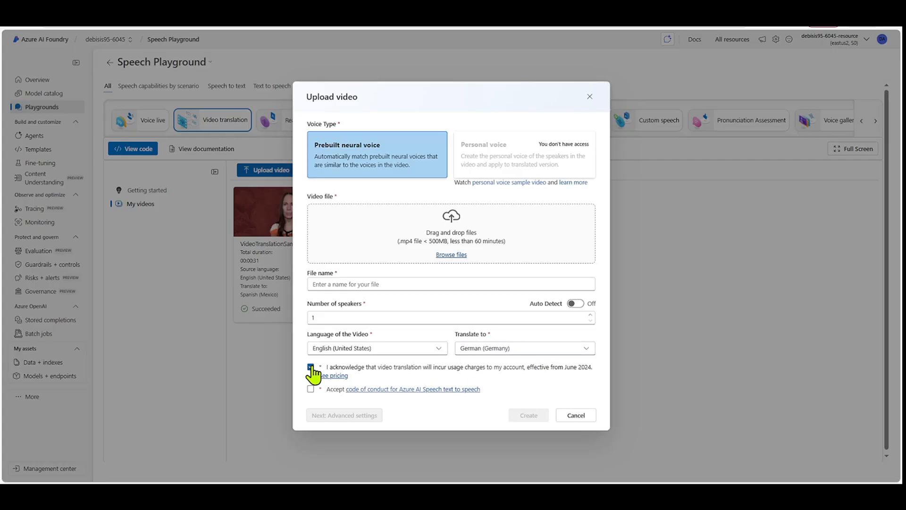
pyautogui.click(310, 370)
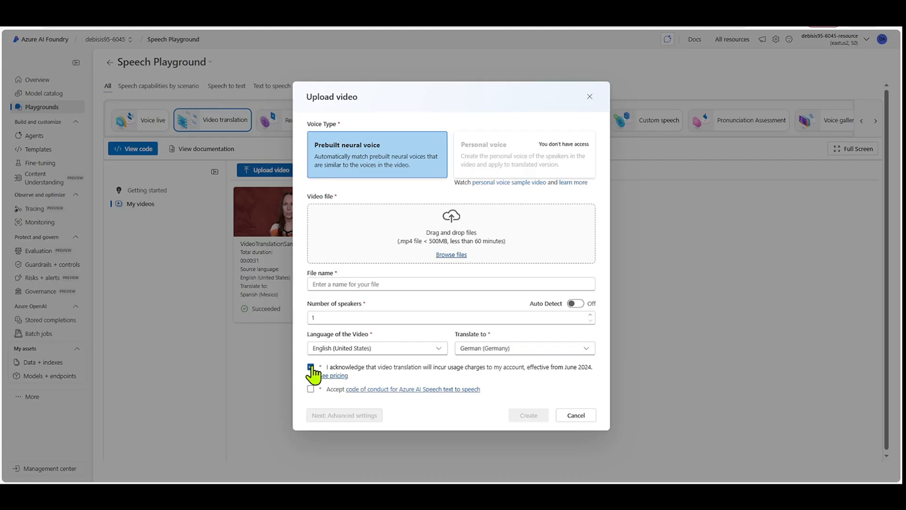
pyautogui.click(310, 367)
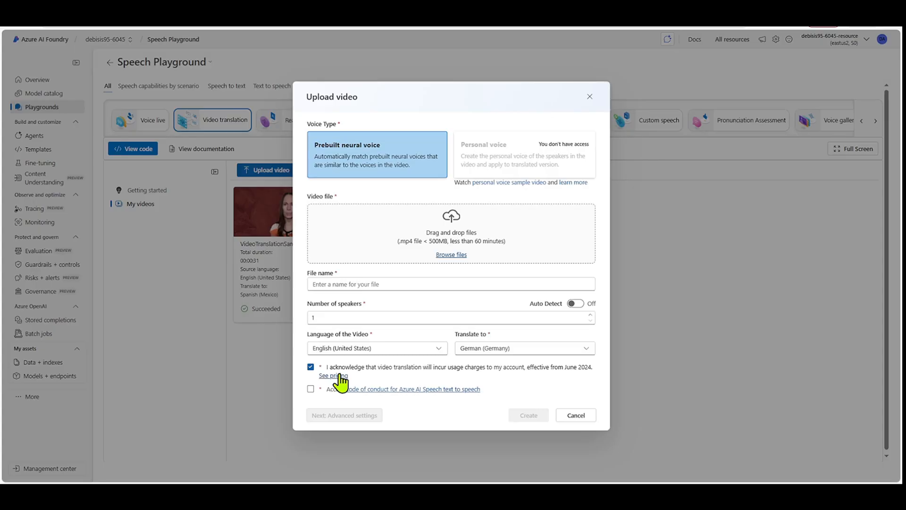
pyautogui.click(310, 388)
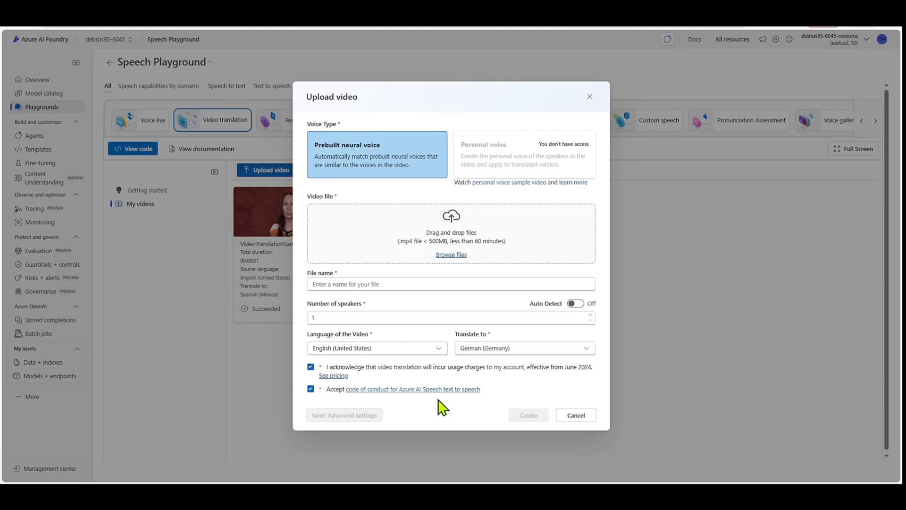
pyautogui.moveTo(437, 399)
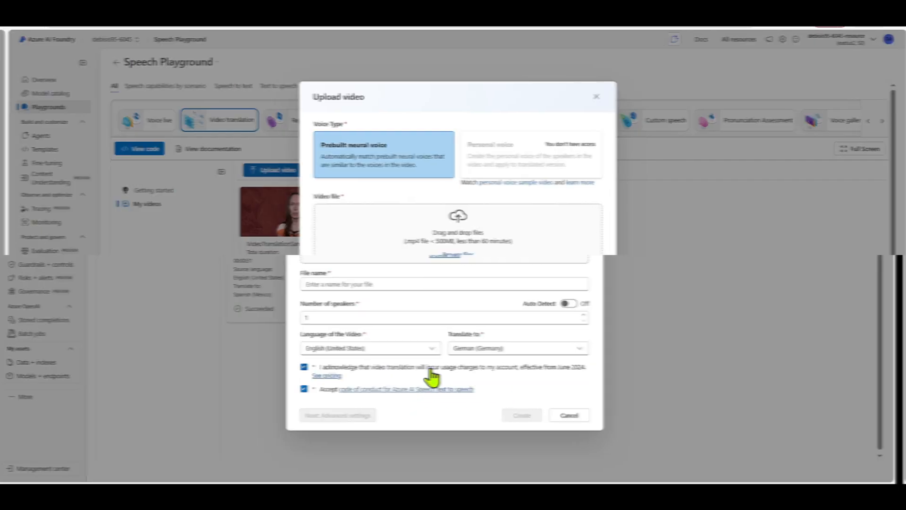
# - Cancel the new upload and open the succeeded English-to-Spanish (Mexico) translated video's details
pyautogui.click(568, 415)
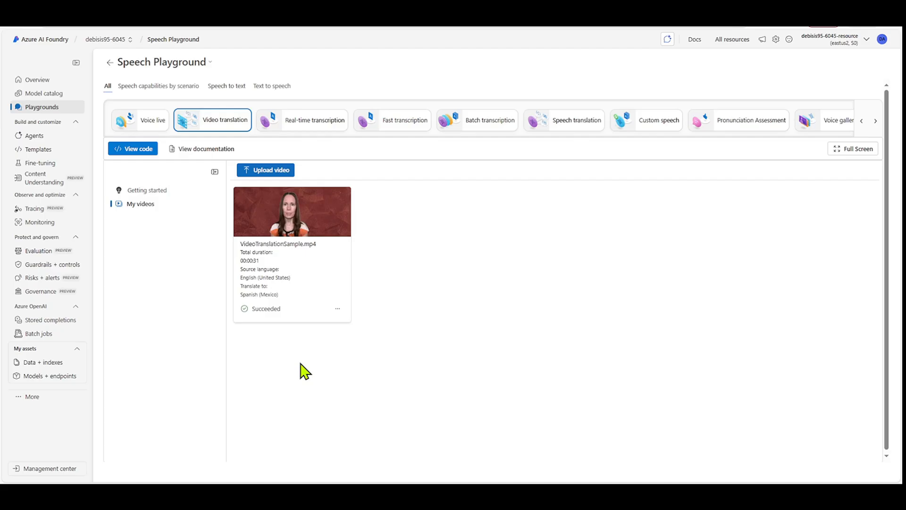
pyautogui.moveTo(509, 338)
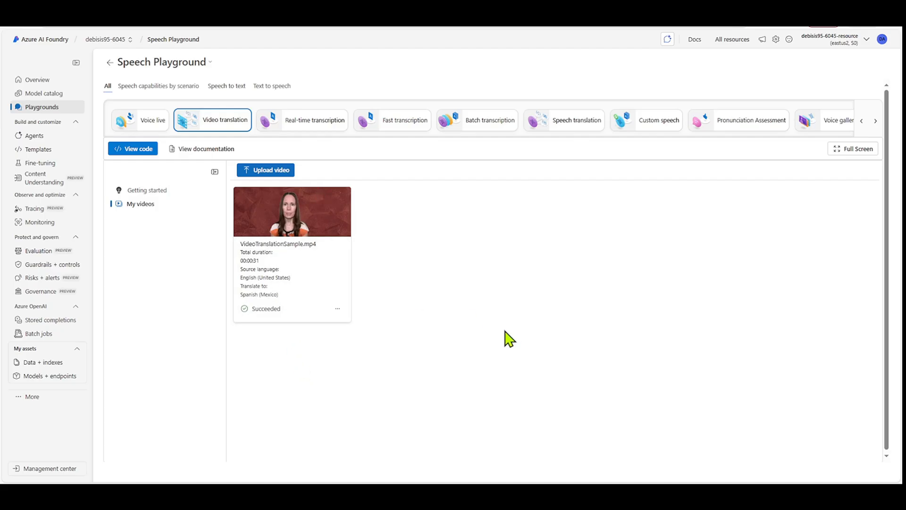
pyautogui.moveTo(267, 317)
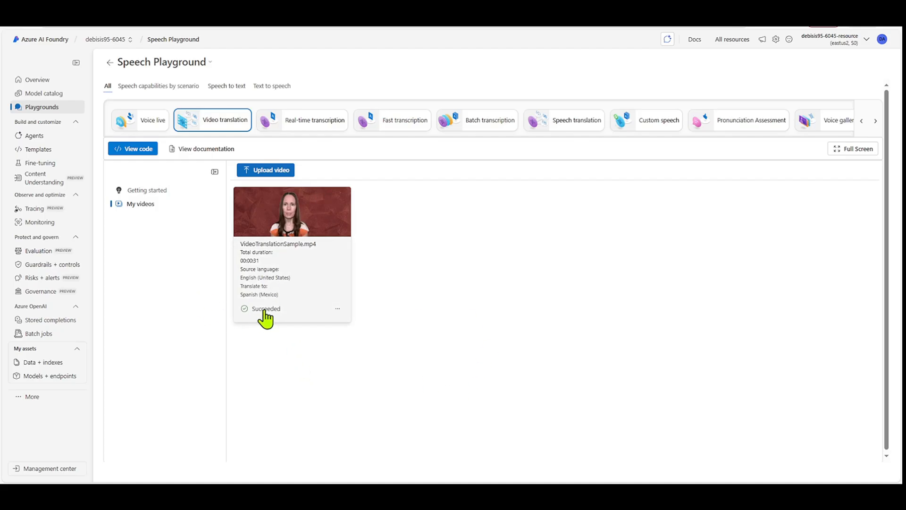
pyautogui.moveTo(320, 225)
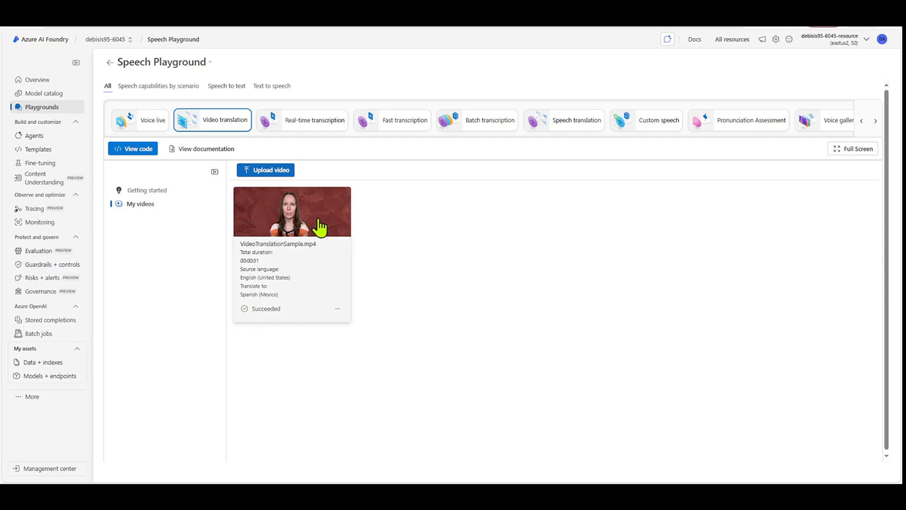
pyautogui.click(292, 211)
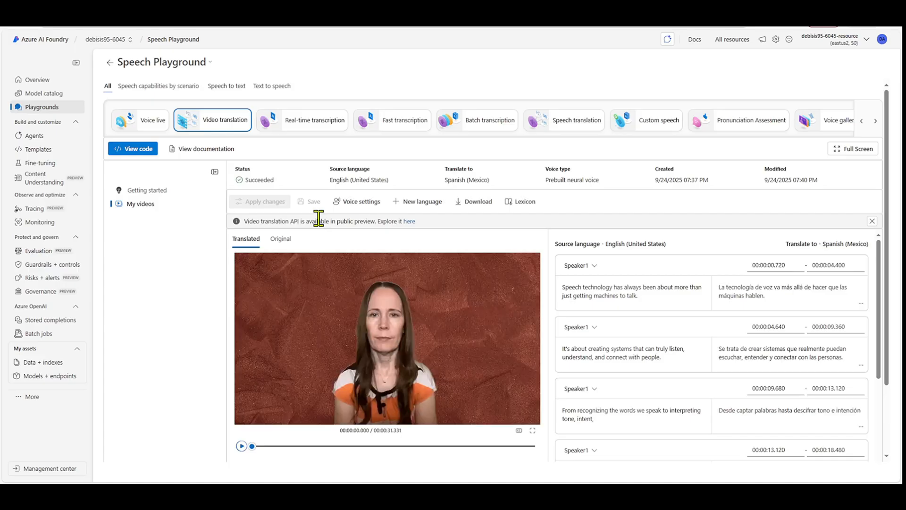
pyautogui.moveTo(256, 180)
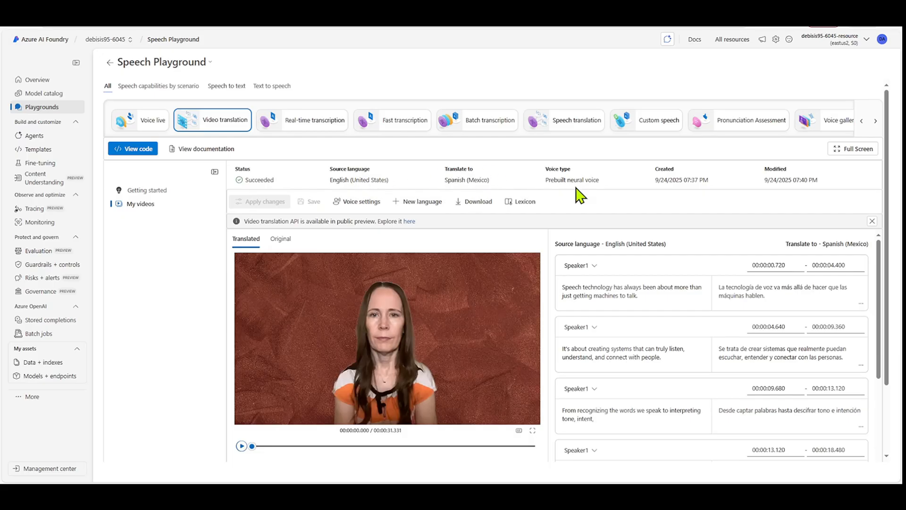
pyautogui.moveTo(673, 199)
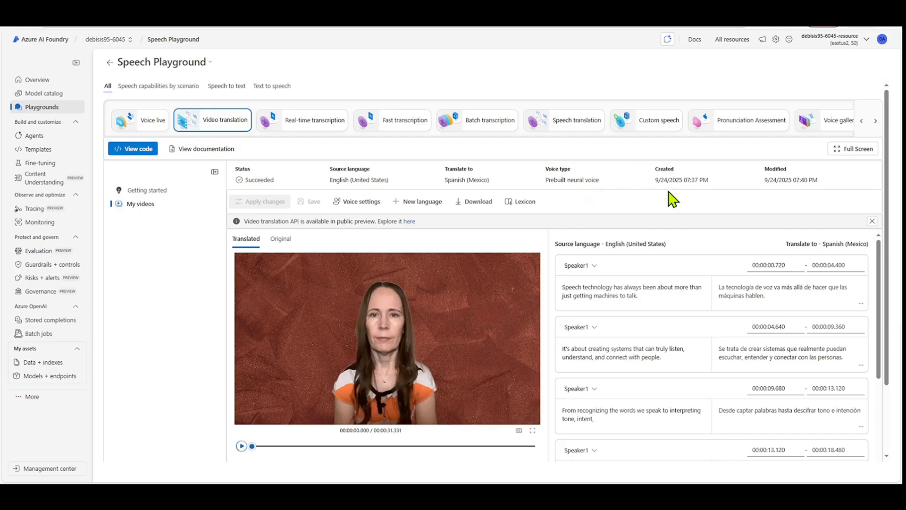
pyautogui.moveTo(783, 195)
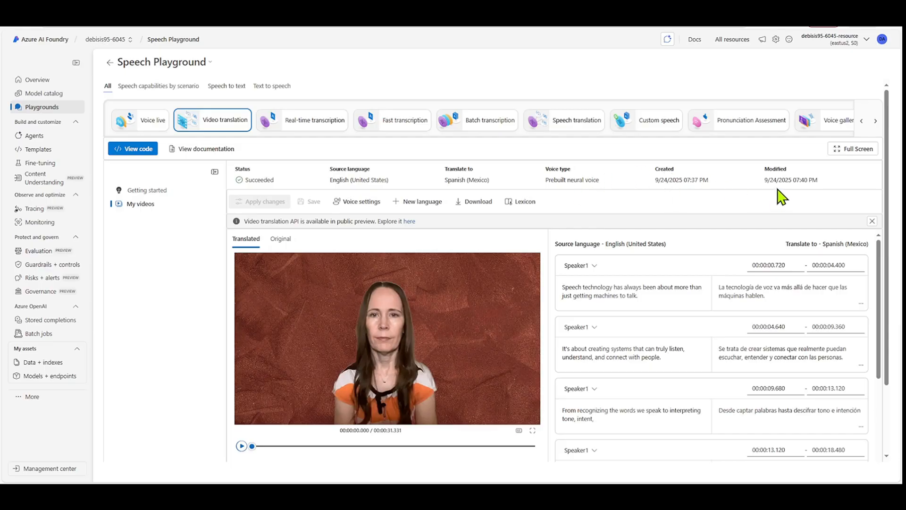
pyautogui.moveTo(719, 203)
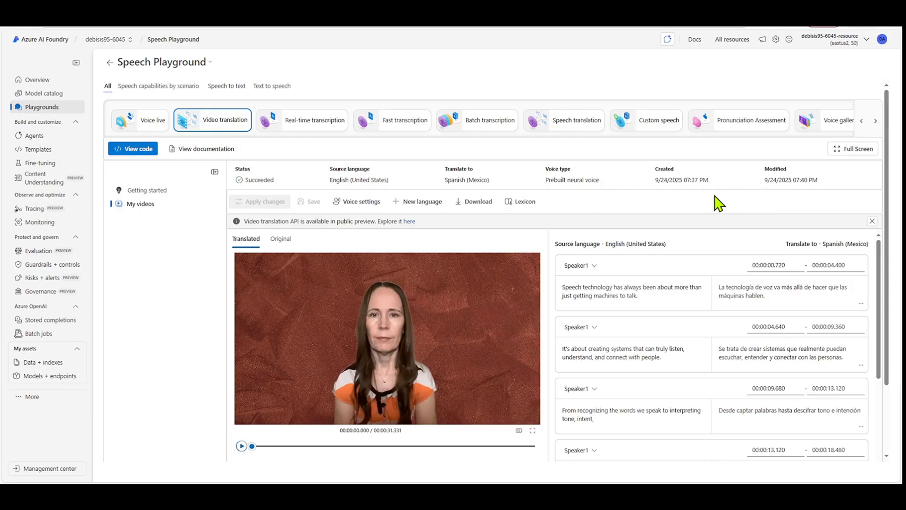
pyautogui.moveTo(801, 193)
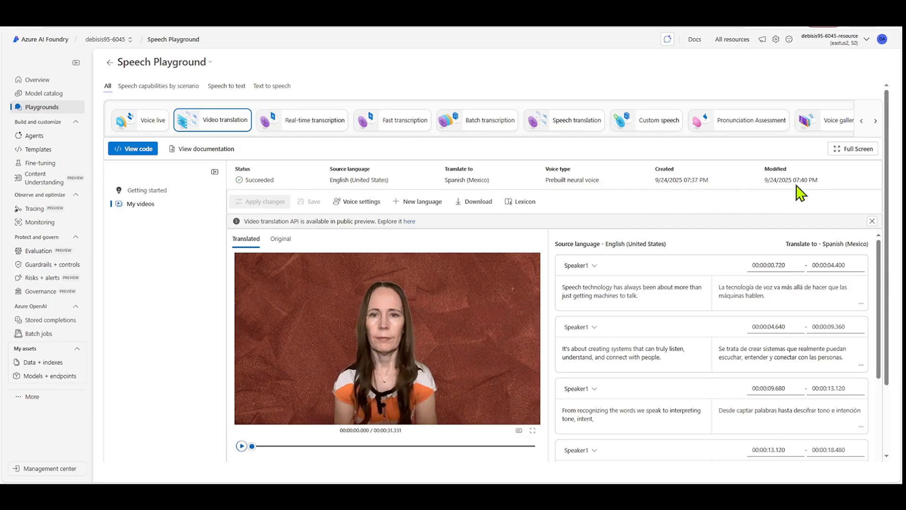
pyautogui.moveTo(721, 193)
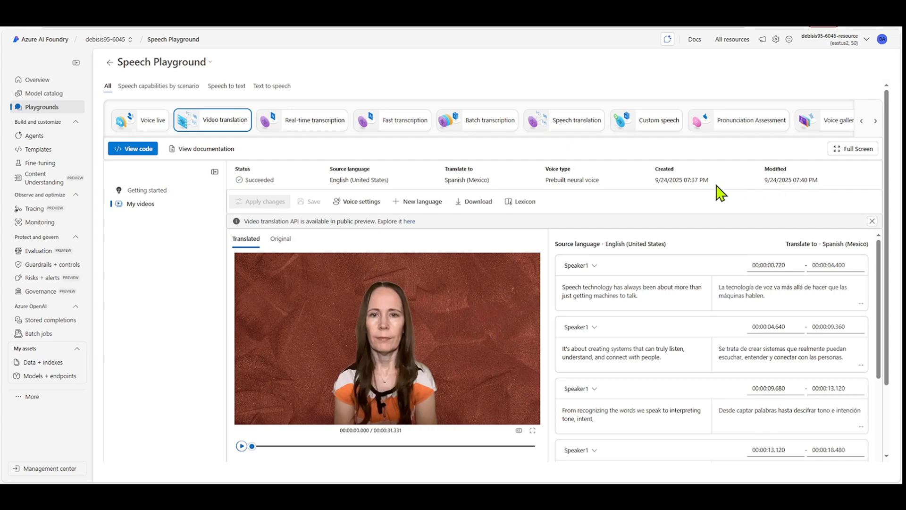
pyautogui.moveTo(774, 176)
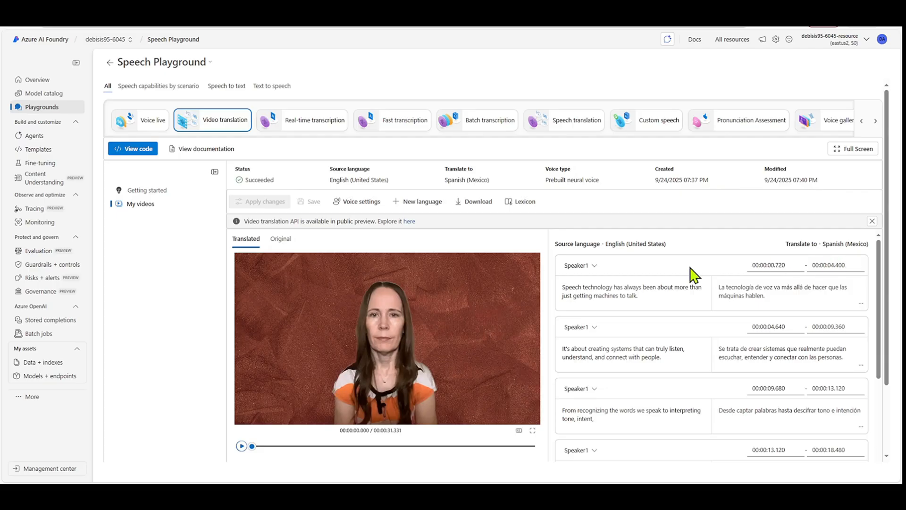
pyautogui.moveTo(716, 370)
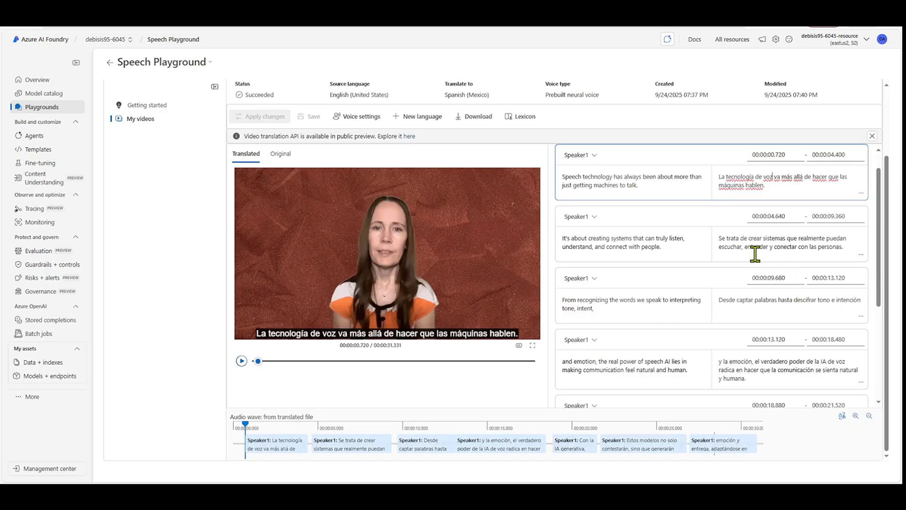
pyautogui.click(745, 251)
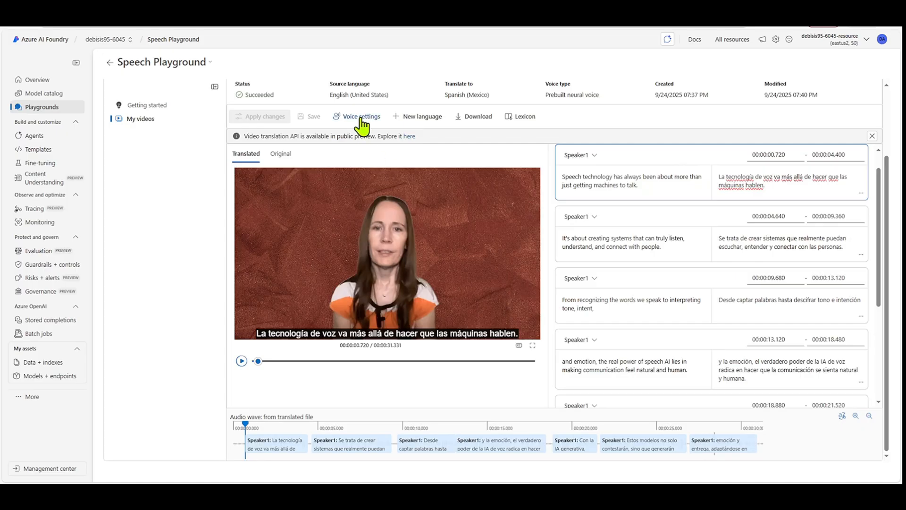
pyautogui.click(362, 116)
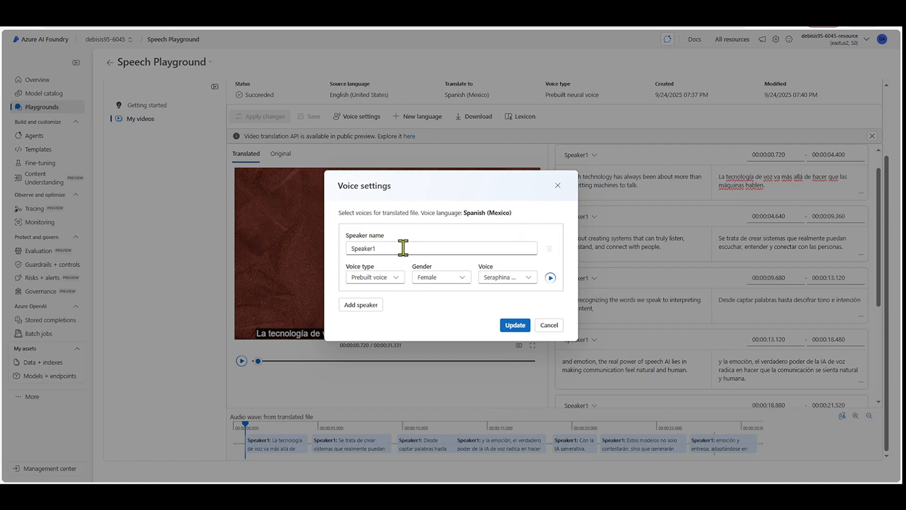
pyautogui.moveTo(396, 292)
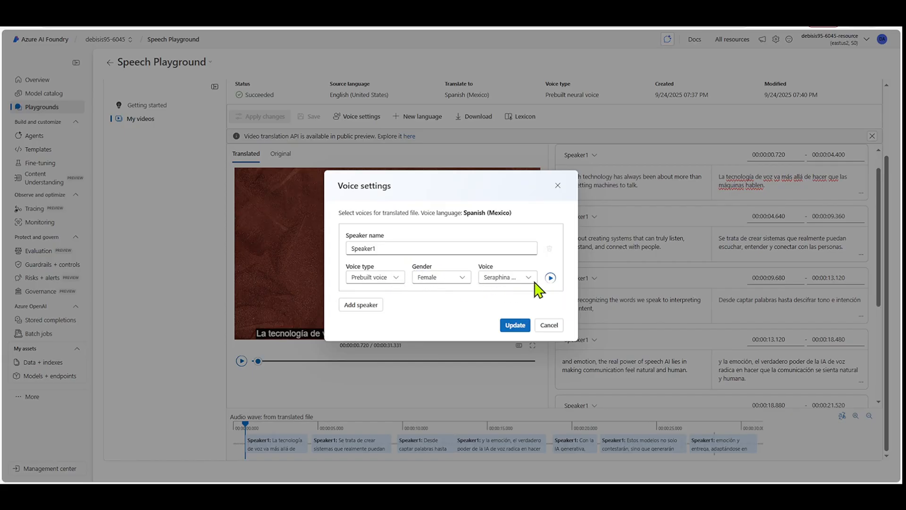
pyautogui.click(506, 276)
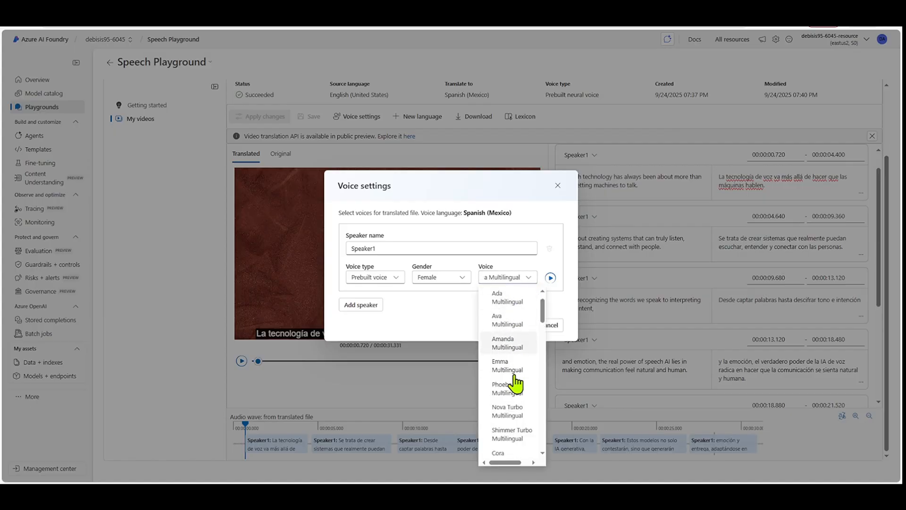
pyautogui.scroll(-3)
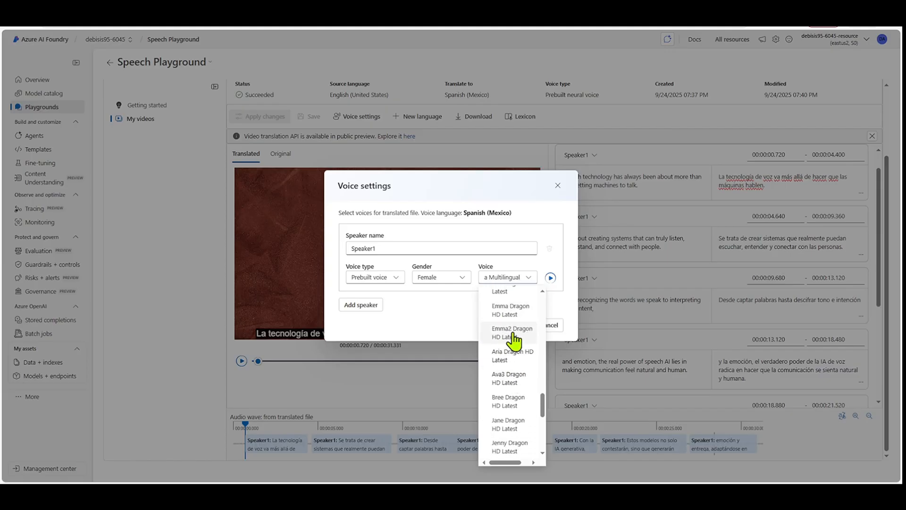
pyautogui.click(510, 333)
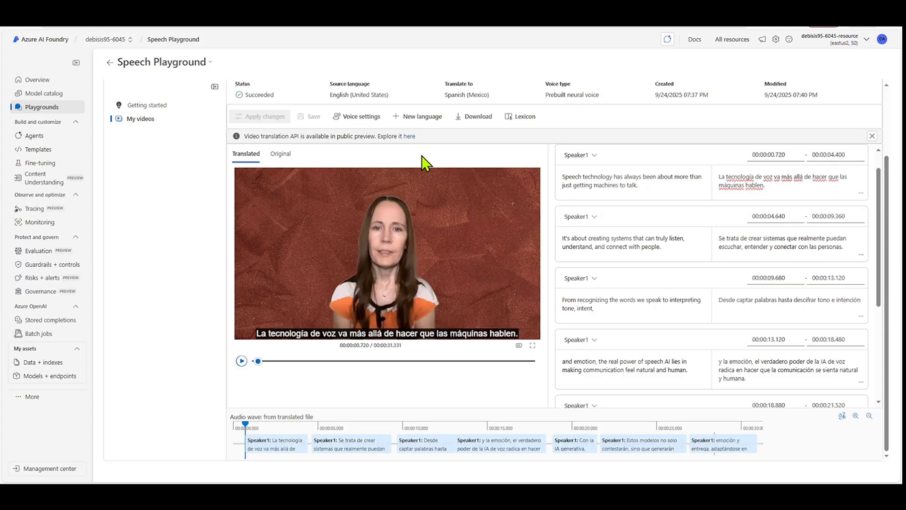
pyautogui.moveTo(416, 119)
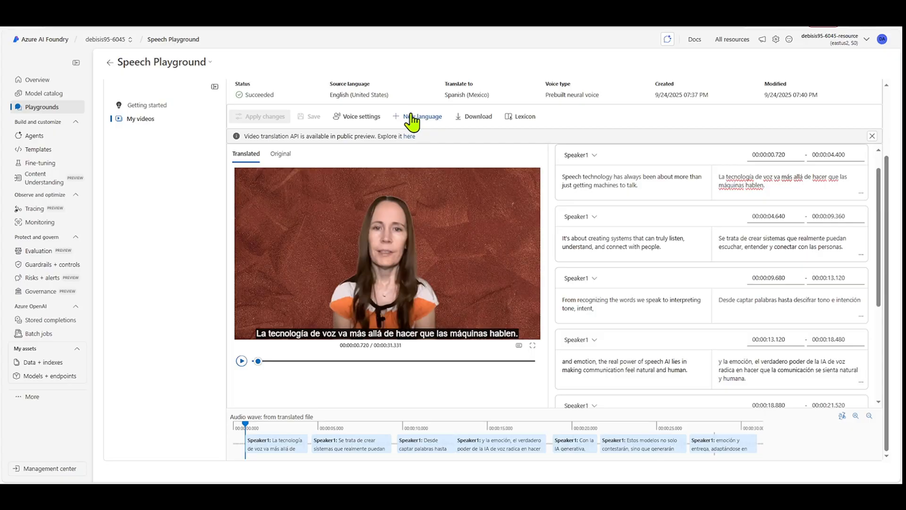
pyautogui.click(417, 116)
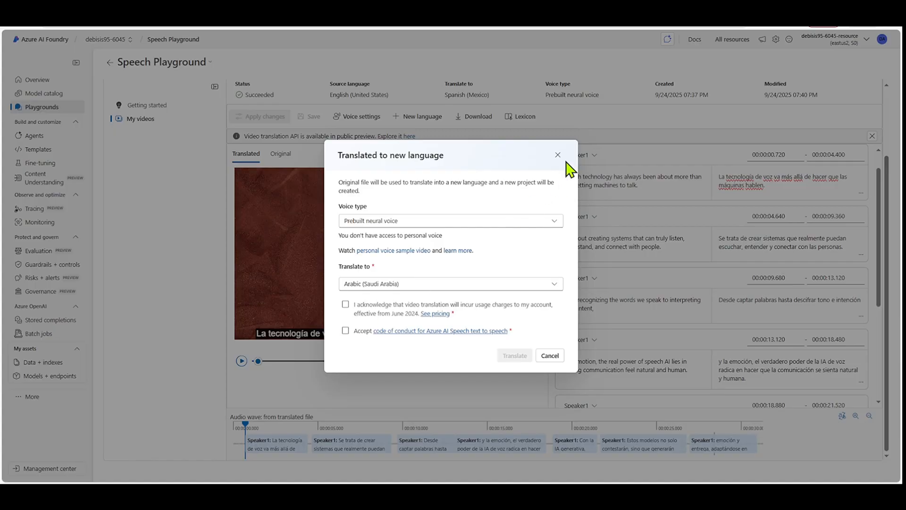
pyautogui.click(556, 155)
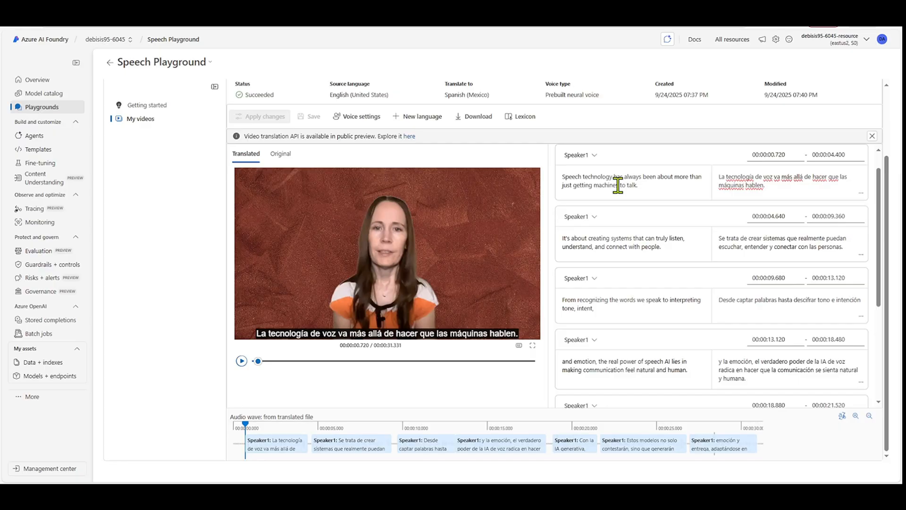
# - Show the Download dialog with translated video, subtitle and metadata files checked
pyautogui.click(478, 116)
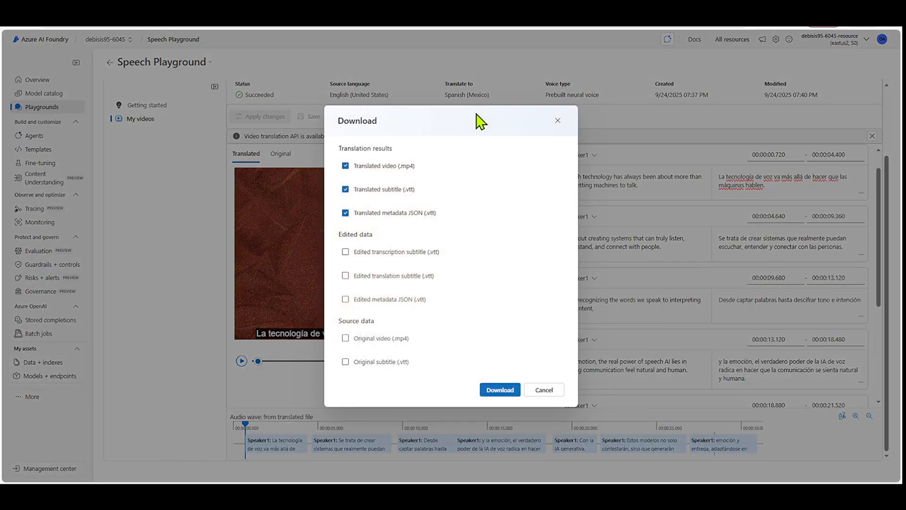
pyautogui.moveTo(501, 197)
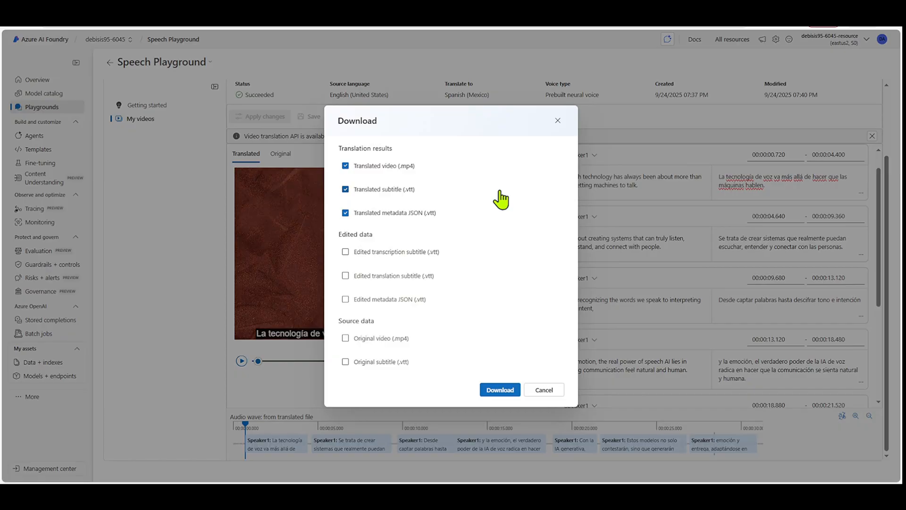
pyautogui.moveTo(421, 182)
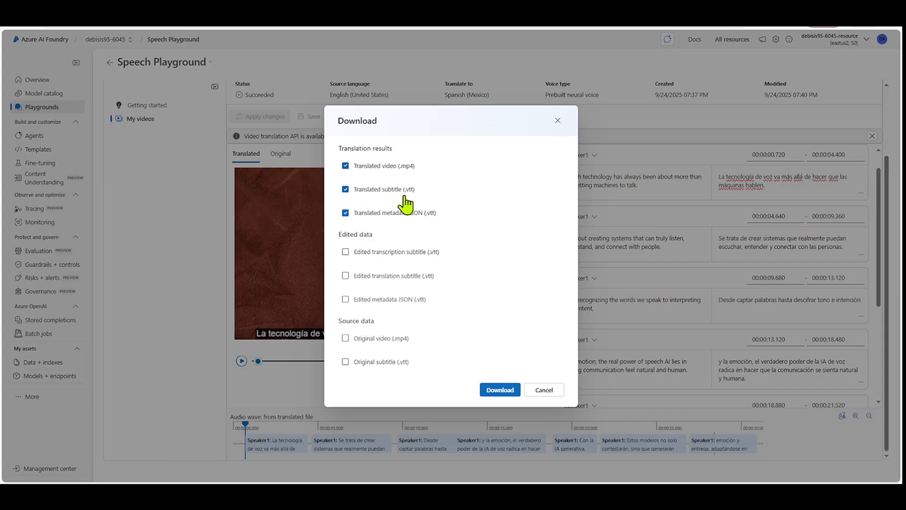
pyautogui.moveTo(396, 226)
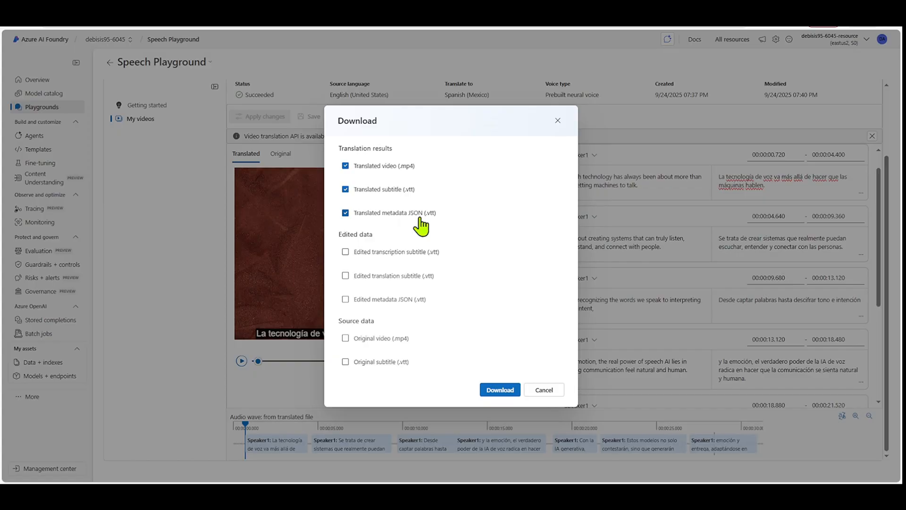
pyautogui.moveTo(382, 294)
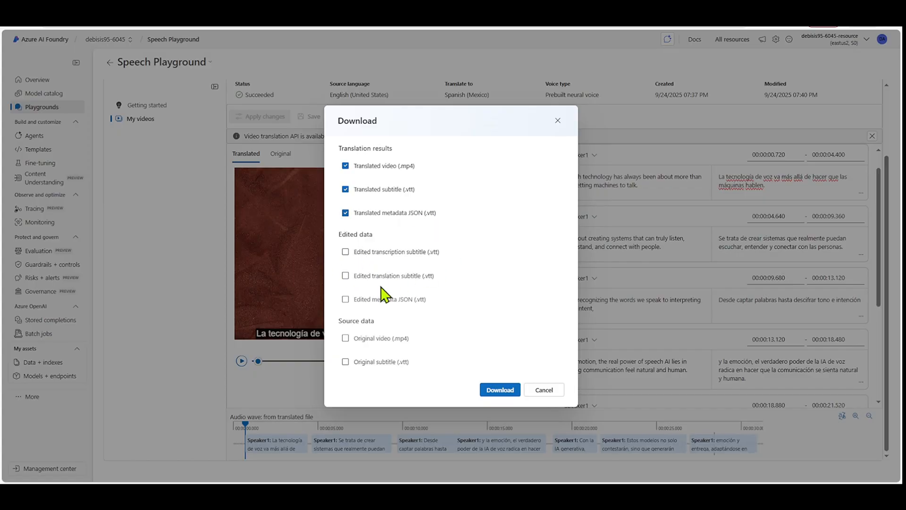
pyautogui.moveTo(419, 275)
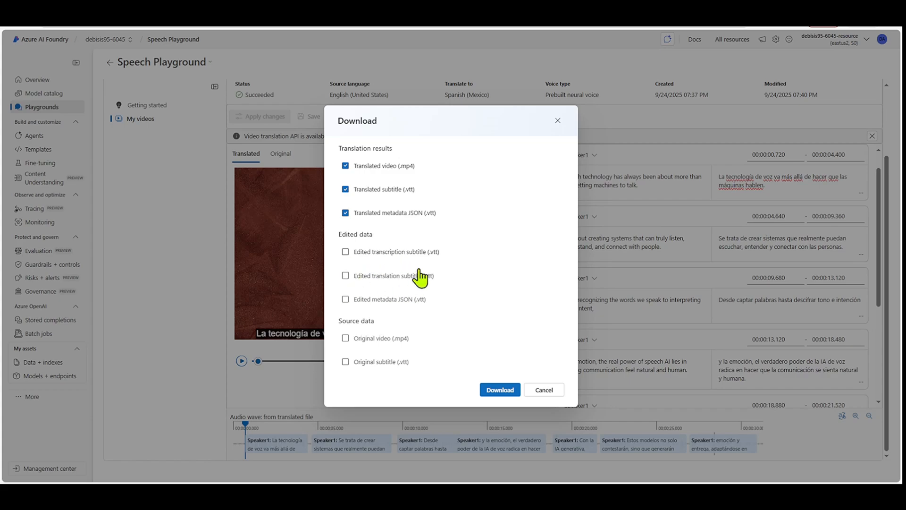
pyautogui.moveTo(411, 369)
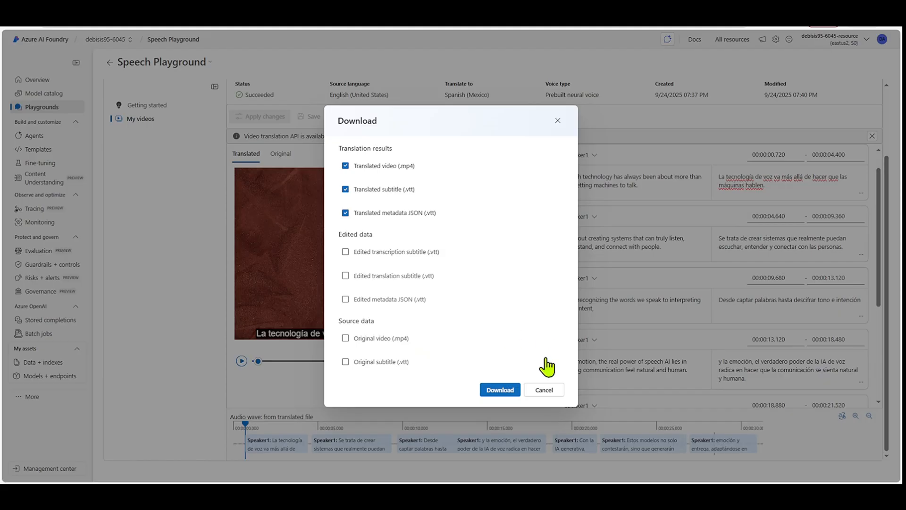
# - Cancel the Download dialog and switch to the original English video
pyautogui.click(543, 389)
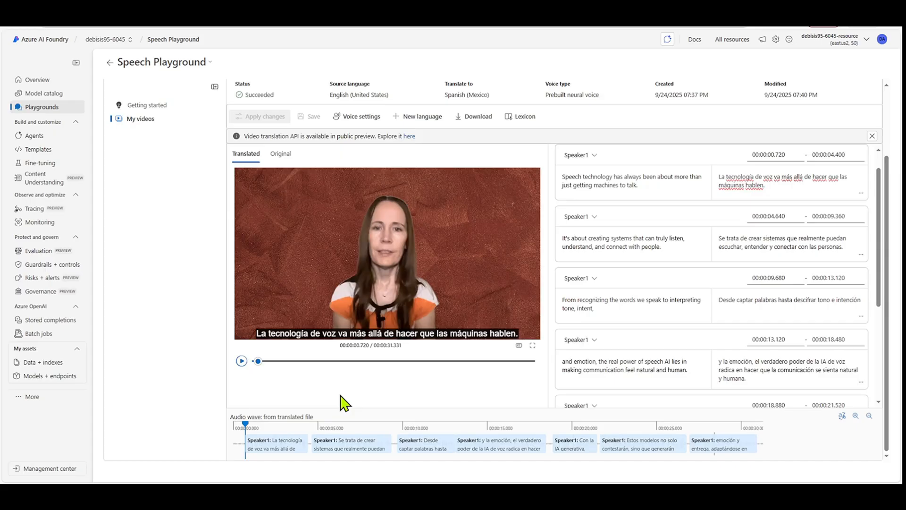
pyautogui.moveTo(373, 387)
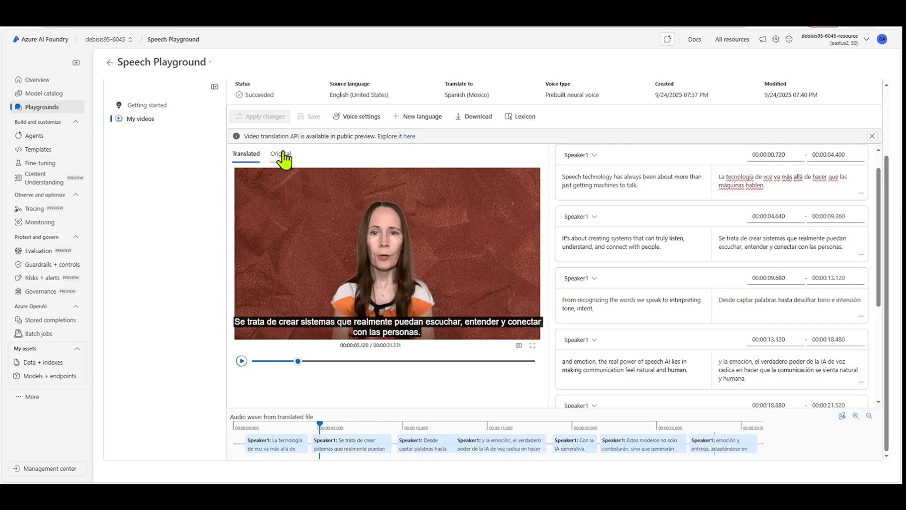
pyautogui.click(282, 154)
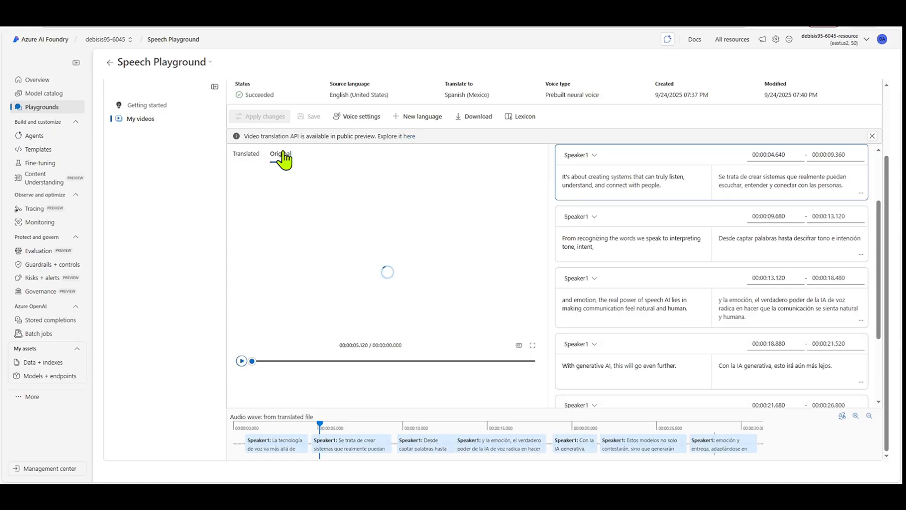
# - Rewind the original English video to the start, play it, and pause around 19 seconds
pyautogui.click(280, 153)
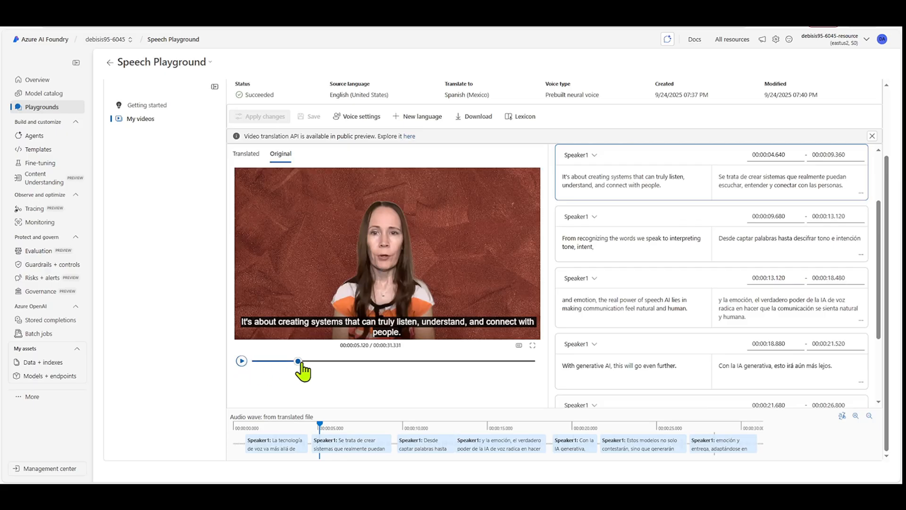
pyautogui.moveTo(296, 361); pyautogui.dragTo(253, 360)
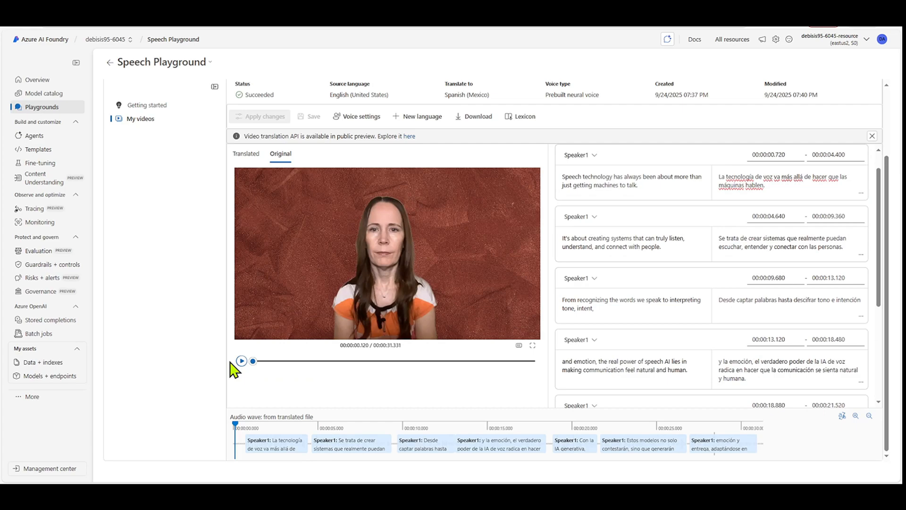
pyautogui.click(241, 361)
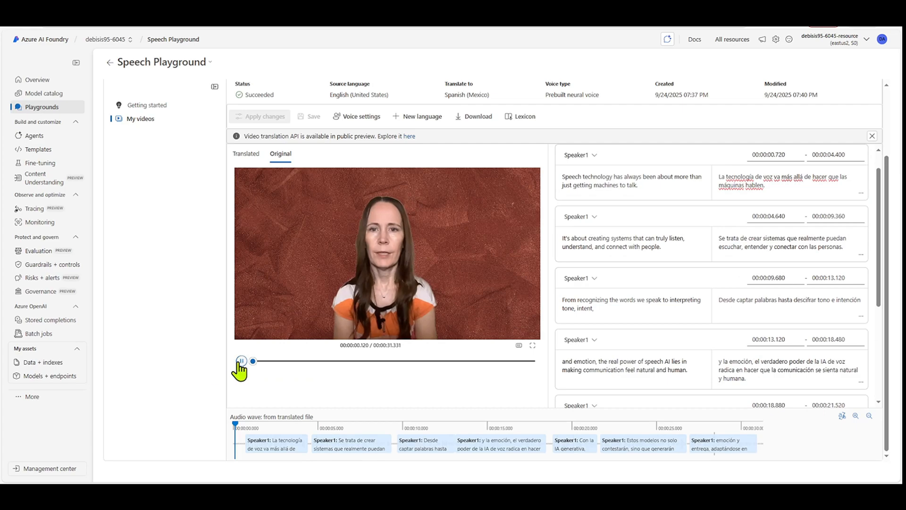
pyautogui.click(241, 361)
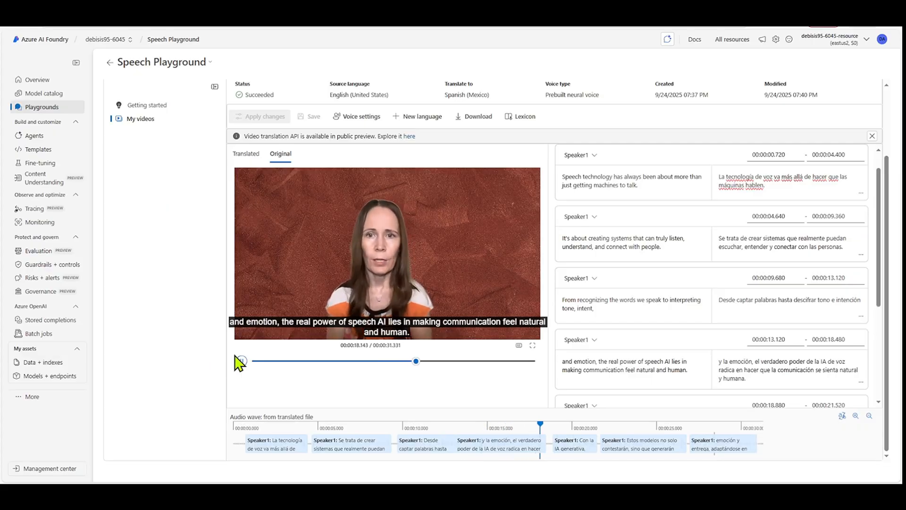
pyautogui.click(241, 360)
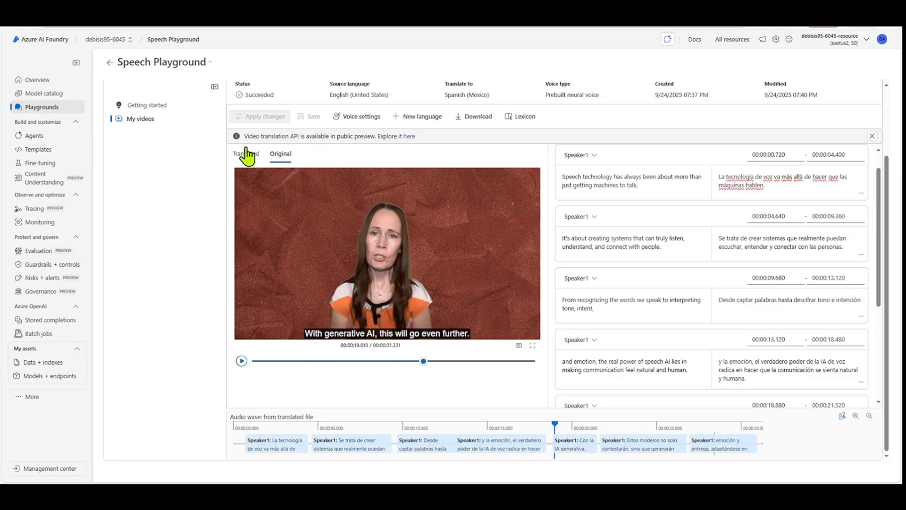
# - Rewind the Spanish-dubbed video to the beginning, play it with Spanish subtitles, then pause
pyautogui.click(245, 153)
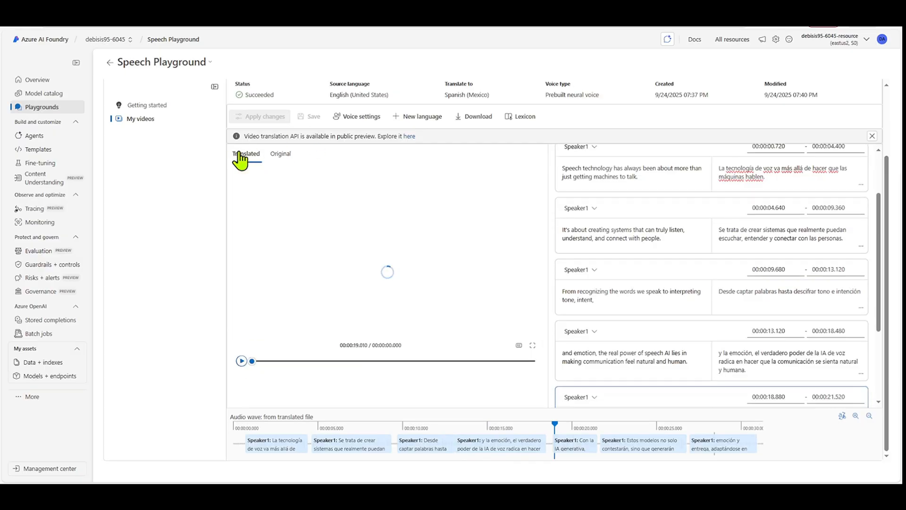
pyautogui.moveTo(251, 360); pyautogui.dragTo(423, 361)
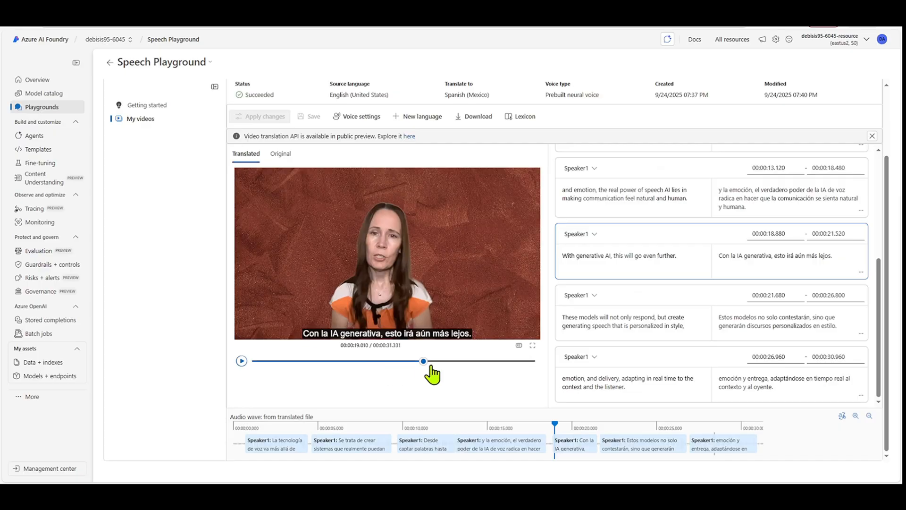
pyautogui.moveTo(424, 360); pyautogui.dragTo(251, 361)
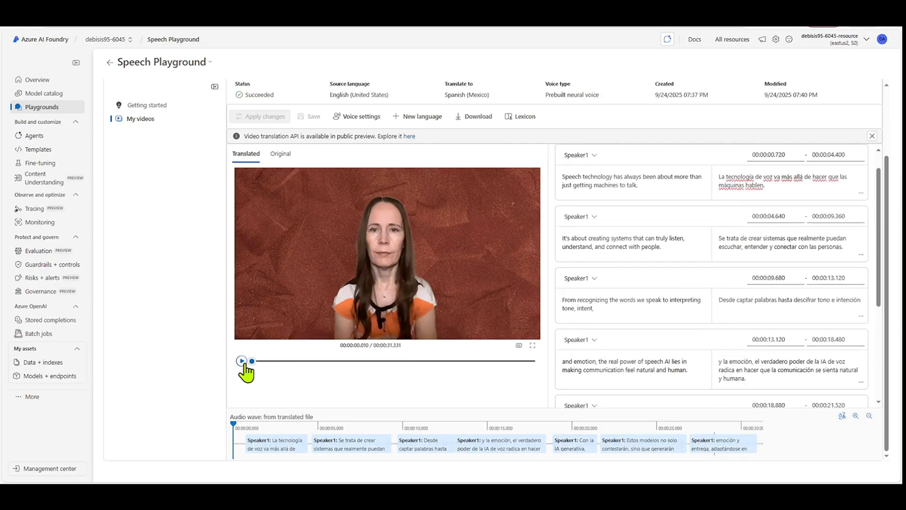
pyautogui.click(241, 361)
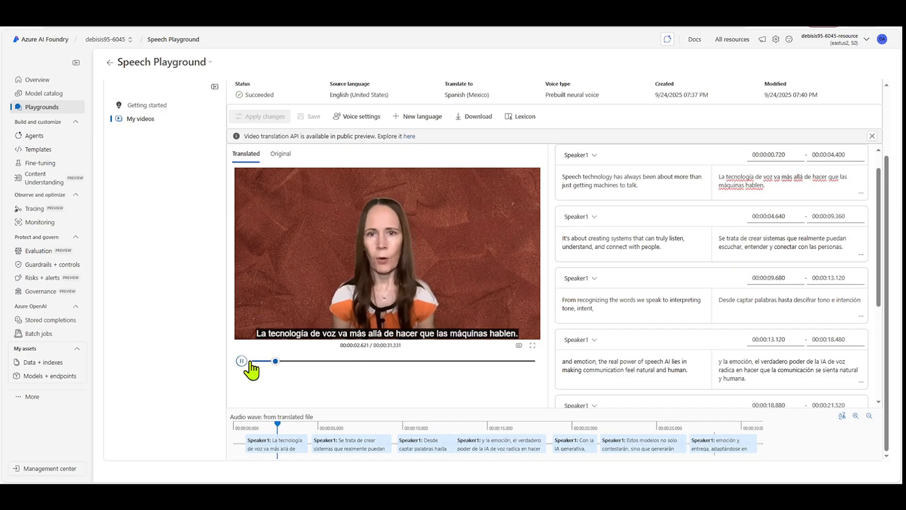
pyautogui.click(241, 360)
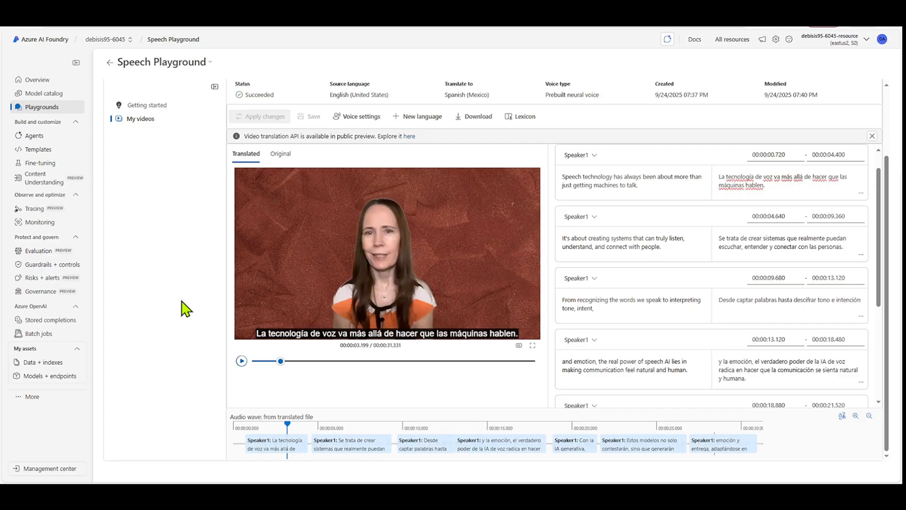
# - Switch to the Microsoft Learn 'How to use video translation' article's REST tab and review Prerequisites
pyautogui.click(408, 136)
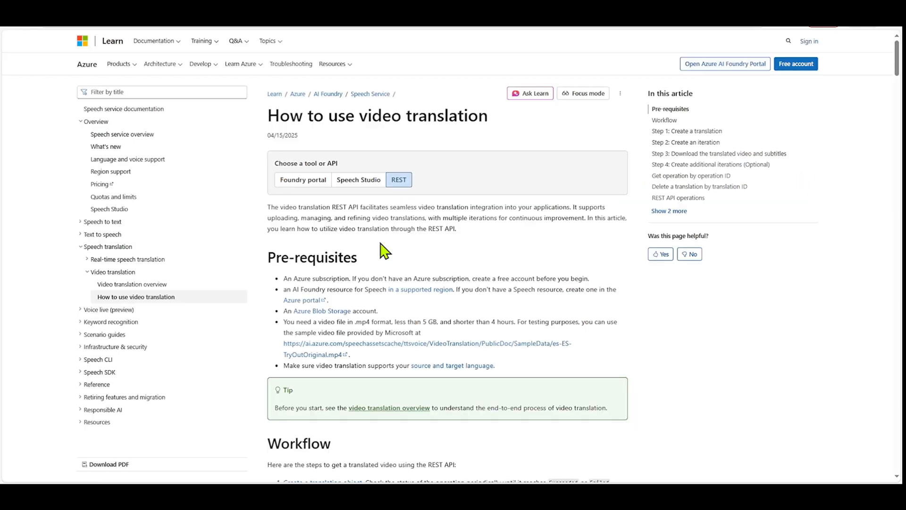
pyautogui.moveTo(373, 249)
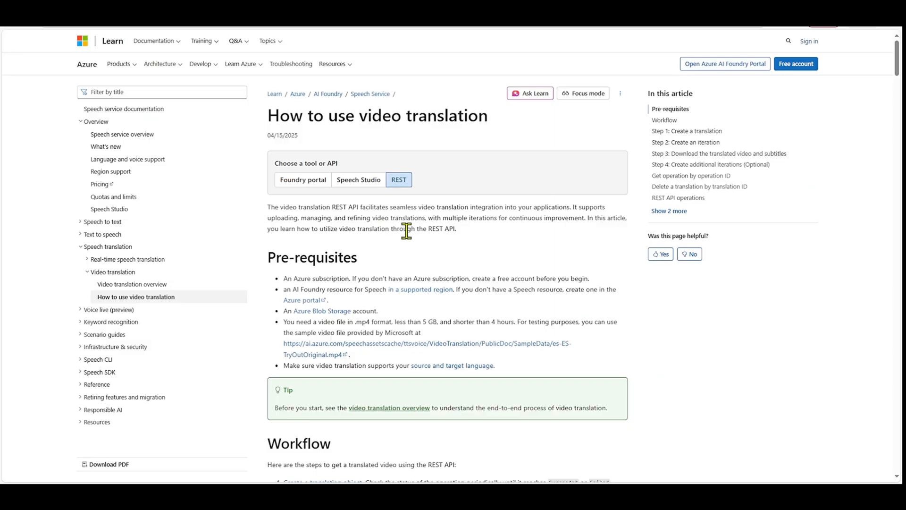
pyautogui.moveTo(491, 267)
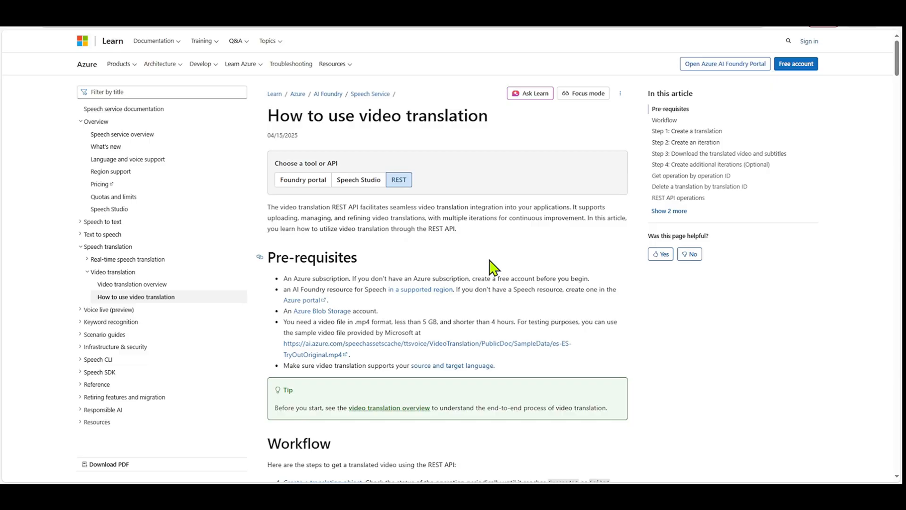
pyautogui.moveTo(321, 305)
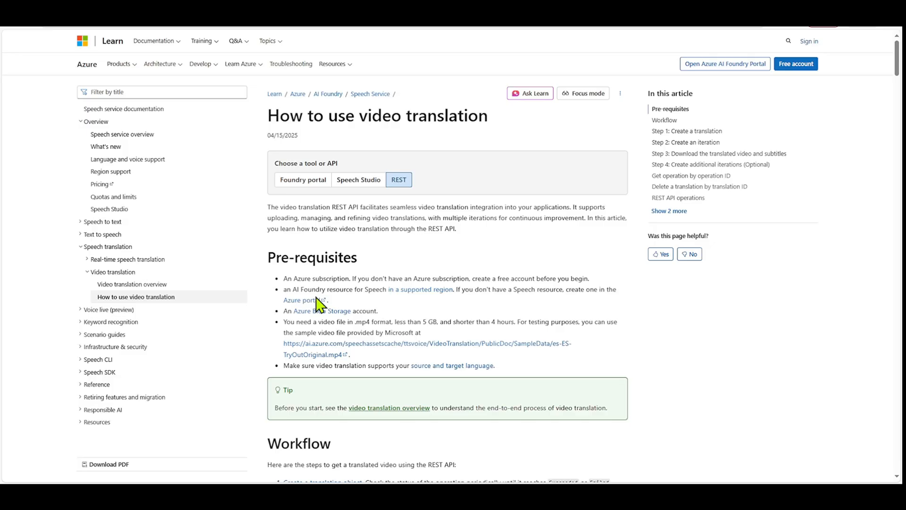
pyautogui.moveTo(387, 306)
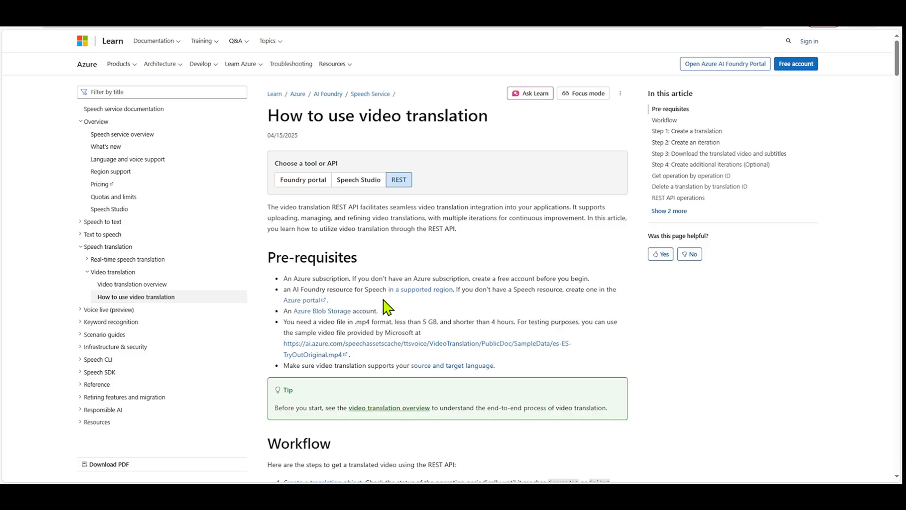
pyautogui.moveTo(345, 320)
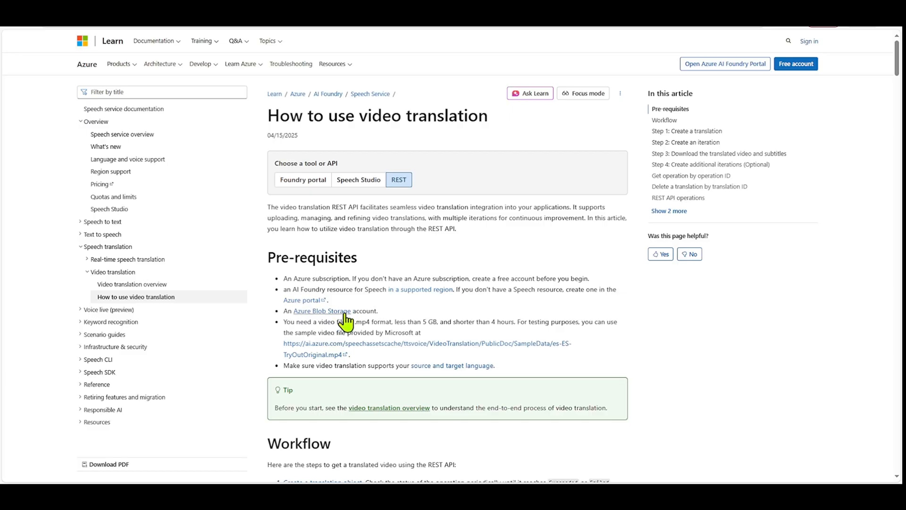
pyautogui.moveTo(509, 306)
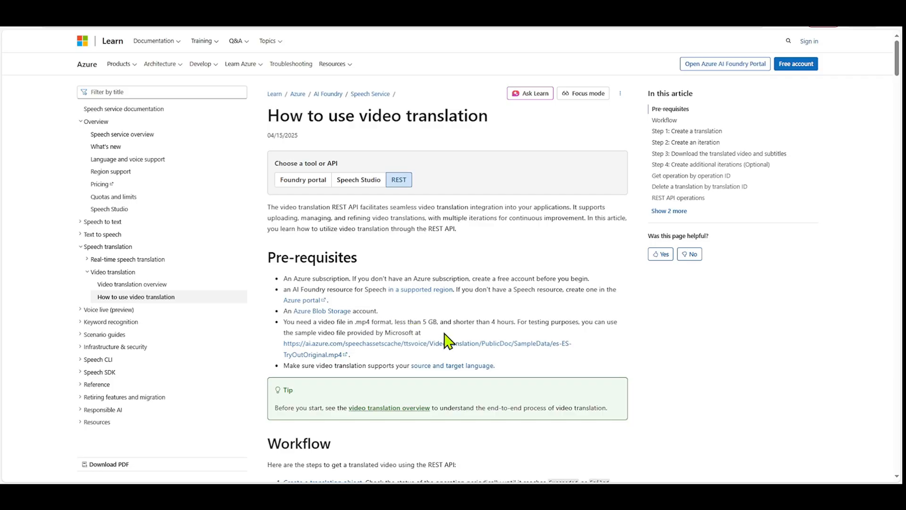
pyautogui.moveTo(506, 336)
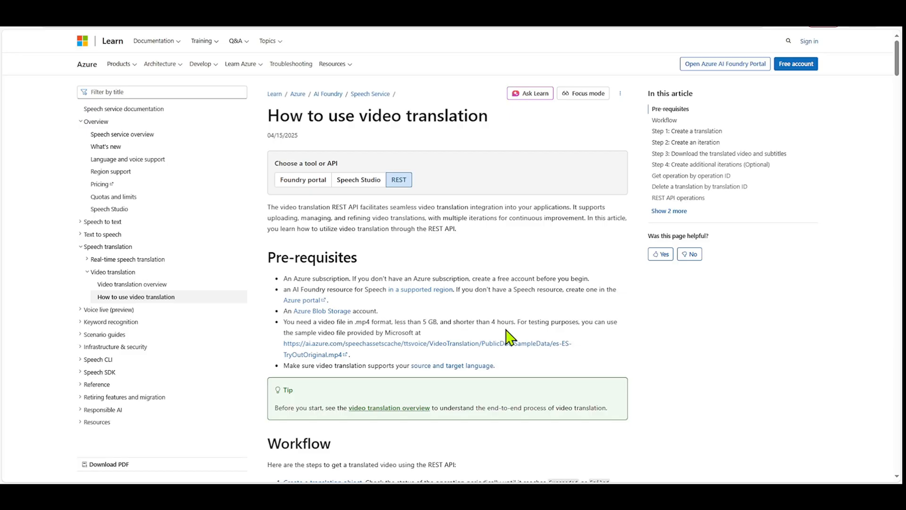
pyautogui.scroll(-3)
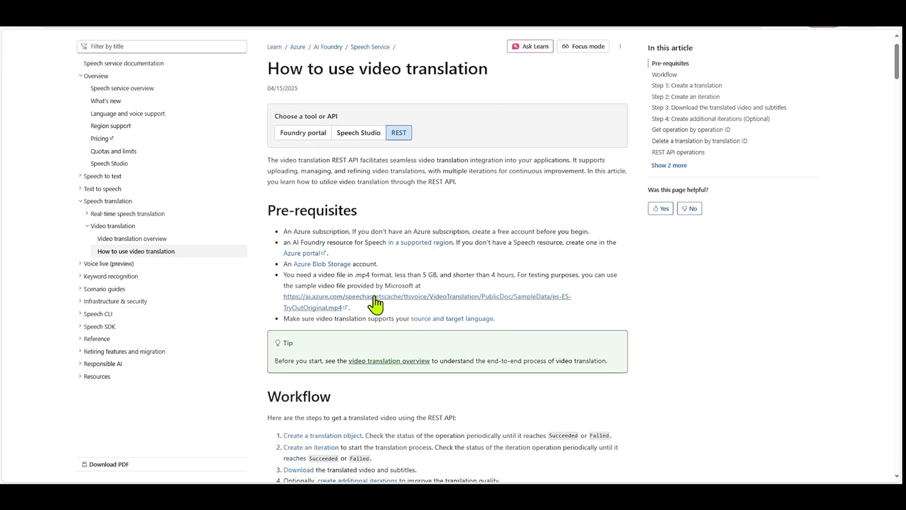
pyautogui.moveTo(384, 303)
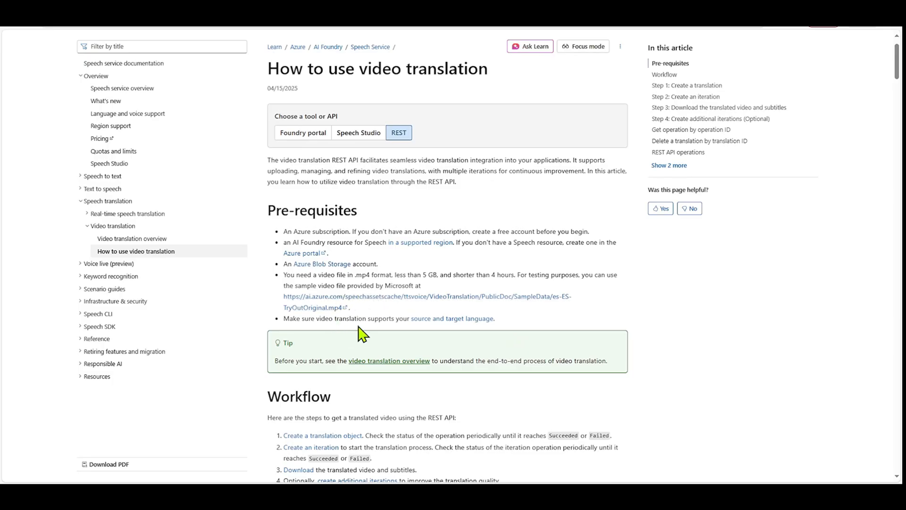
pyautogui.moveTo(553, 317)
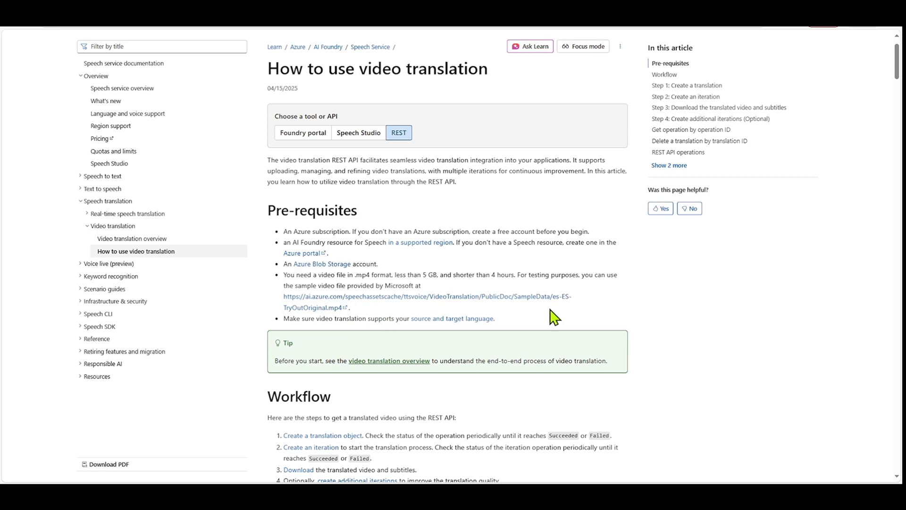
# - Scroll through Workflow and Steps 1-3 curl examples down to Step 4: Create additional iterations
pyautogui.scroll(-3)
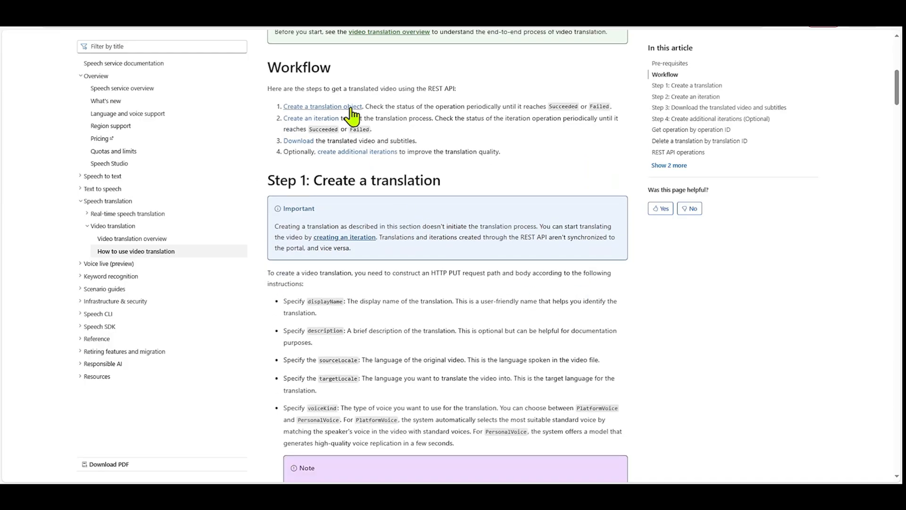
pyautogui.moveTo(333, 132)
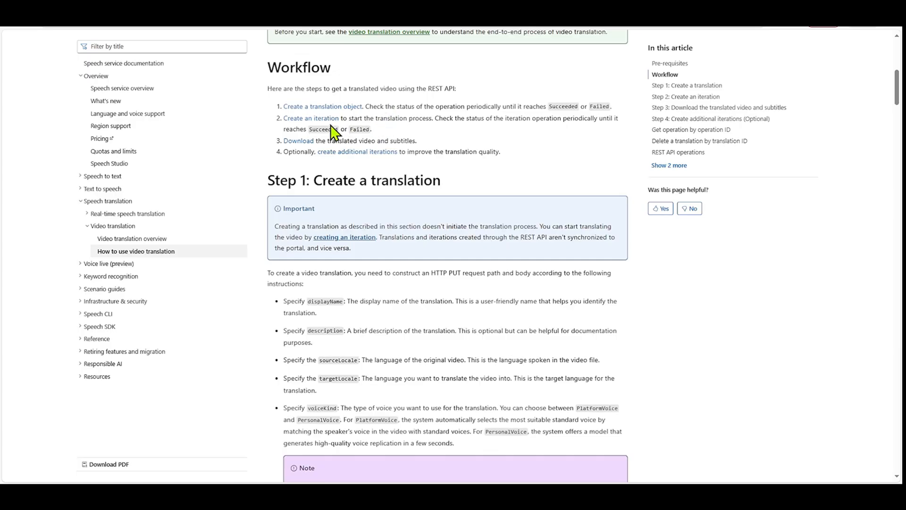
pyautogui.moveTo(307, 154)
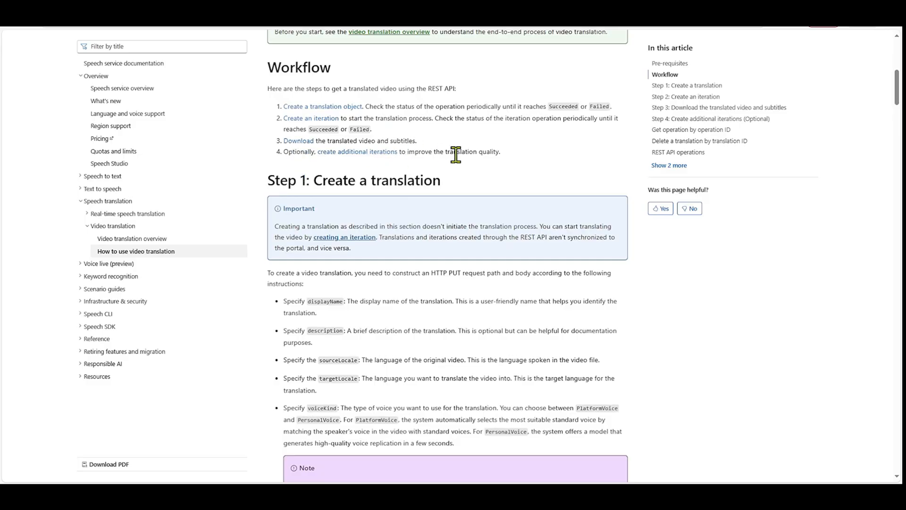
pyautogui.moveTo(499, 175)
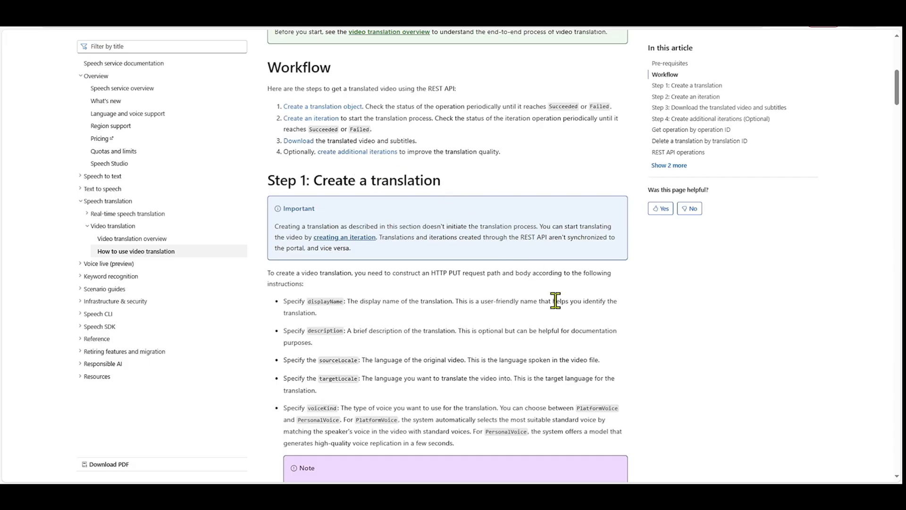
pyautogui.moveTo(552, 321)
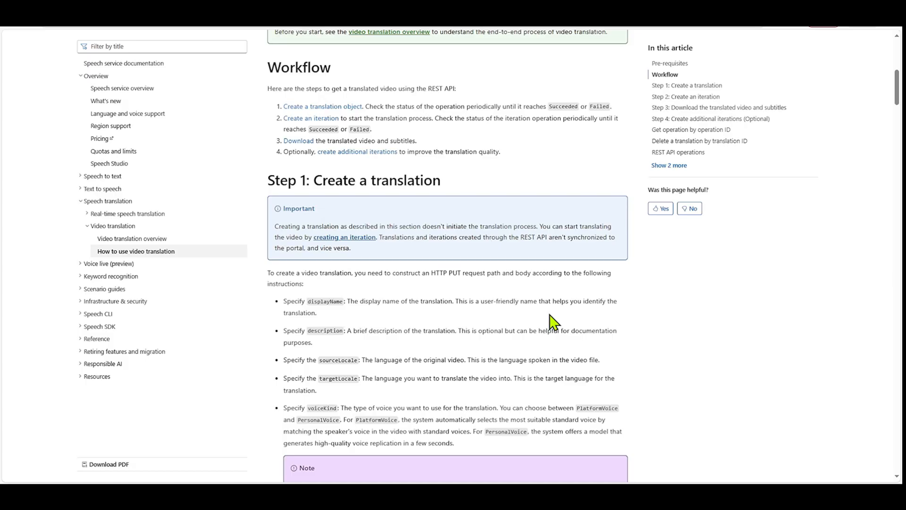
pyautogui.scroll(-3)
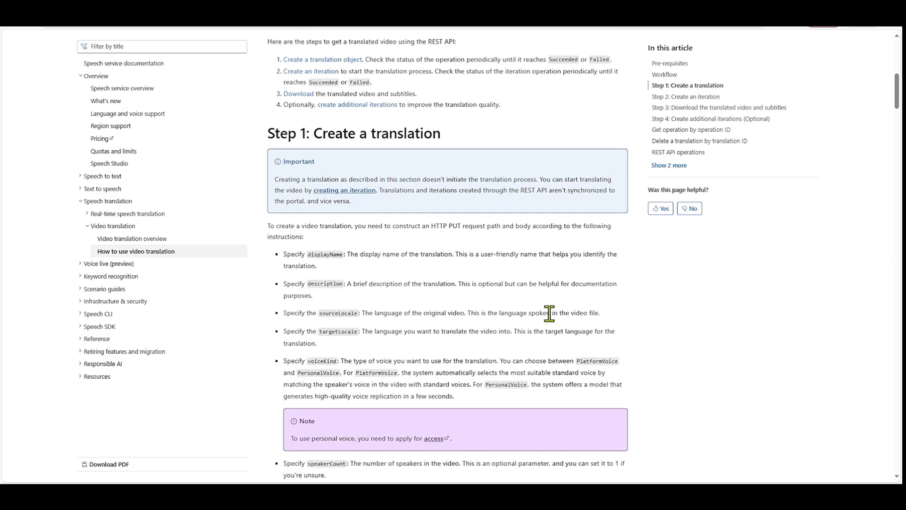
pyautogui.scroll(-3)
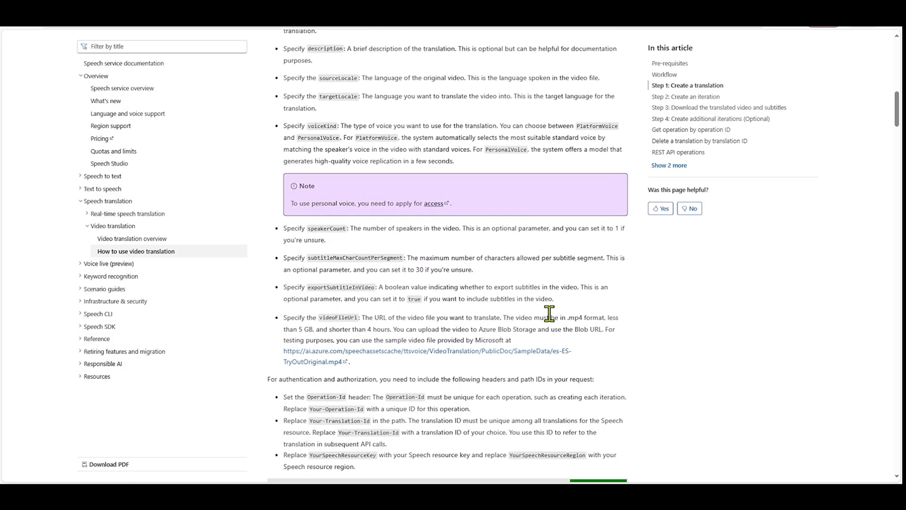
pyautogui.scroll(-3)
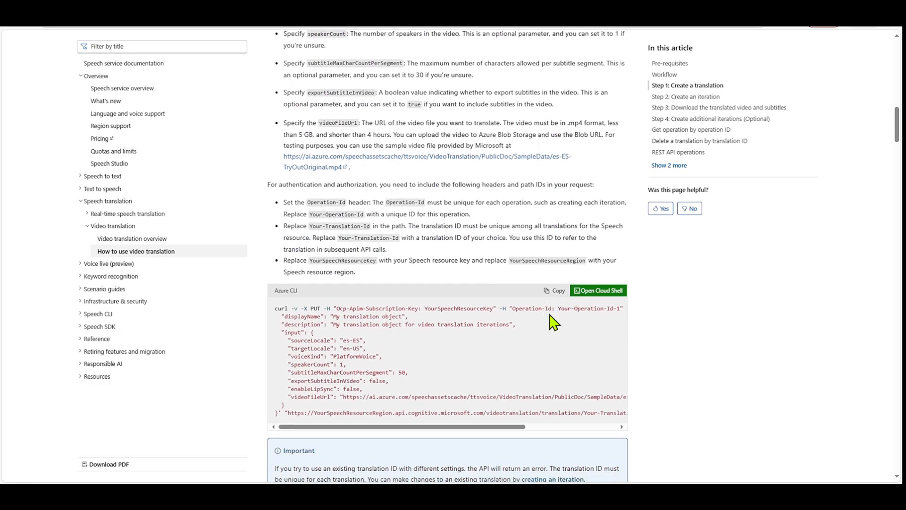
pyautogui.scroll(-3)
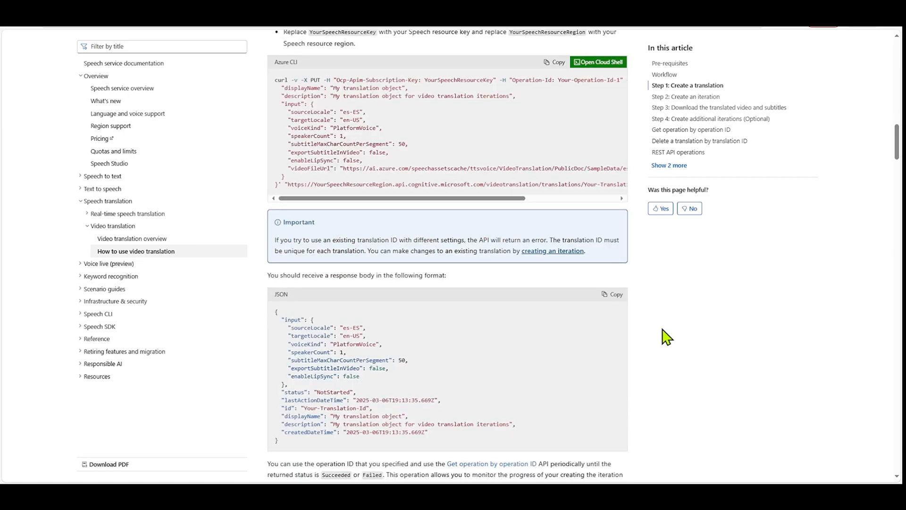
pyautogui.scroll(-3)
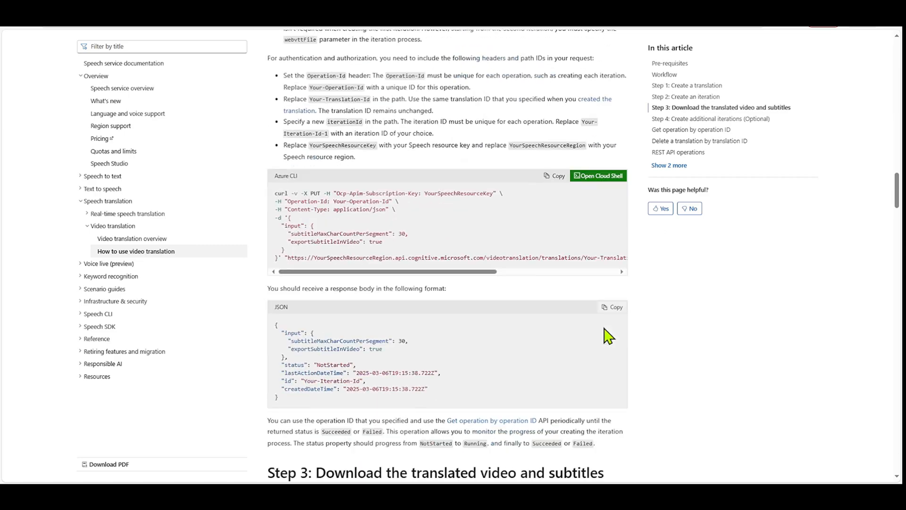
pyautogui.scroll(-3)
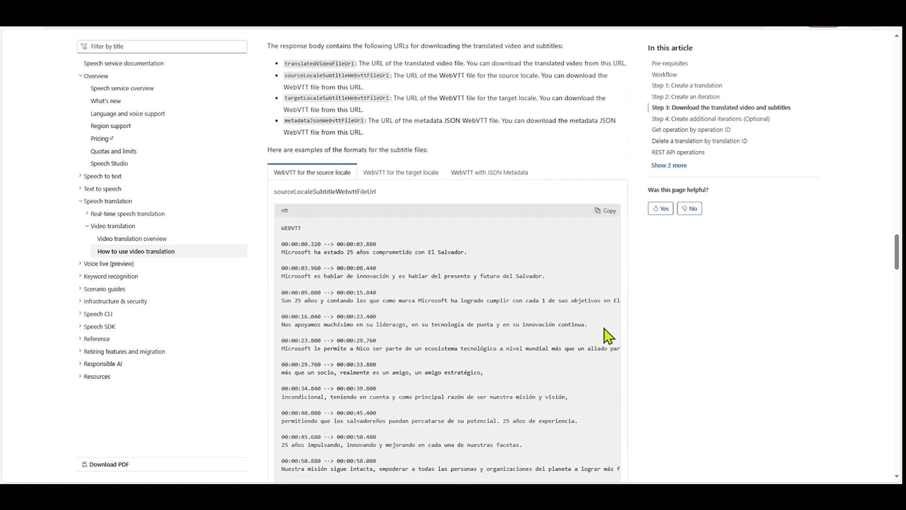
pyautogui.scroll(-3)
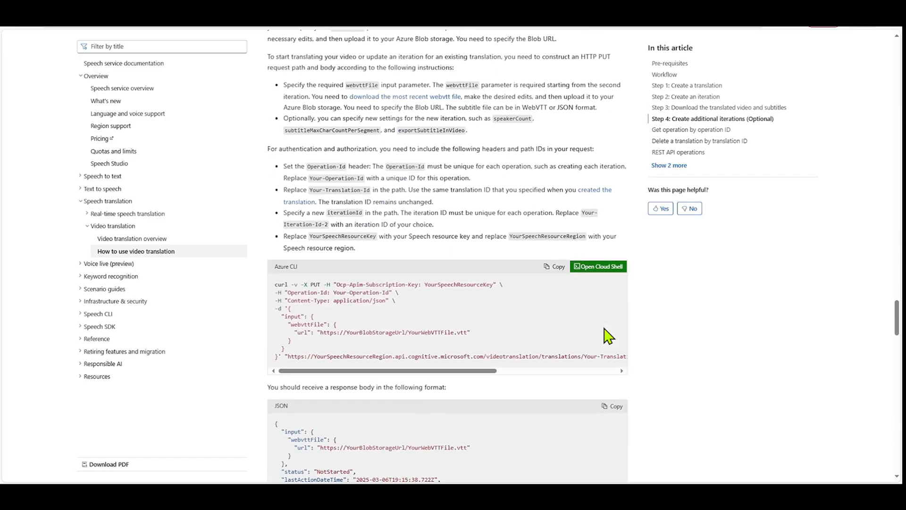
# - Scroll to the REST API operations table and the List translations request example
pyautogui.scroll(-3)
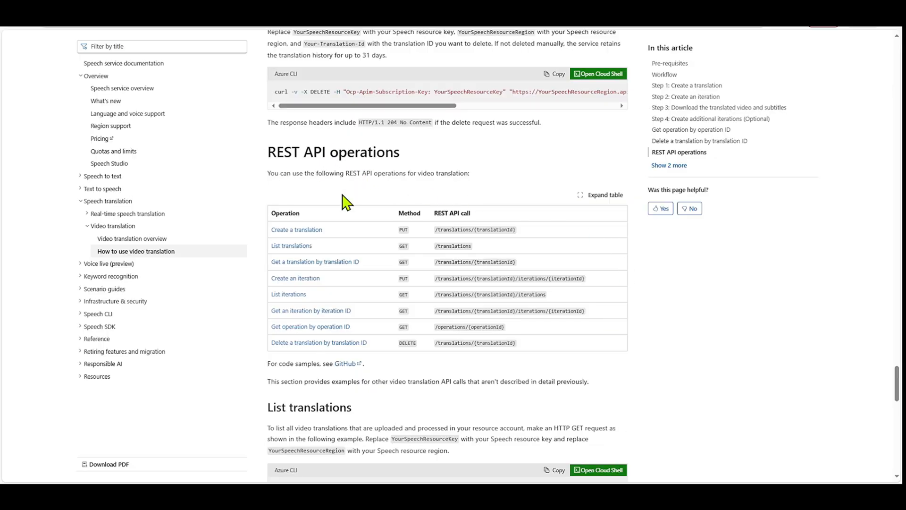
pyautogui.moveTo(392, 194)
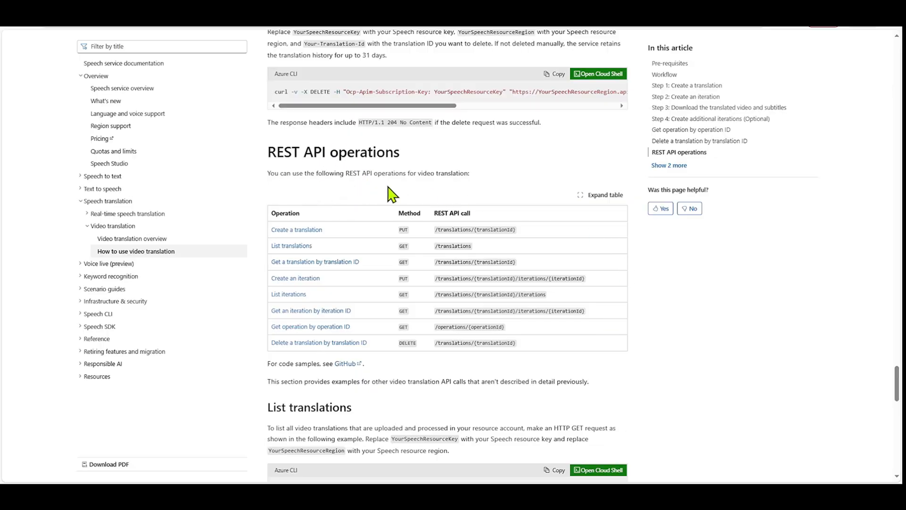
pyautogui.moveTo(529, 291)
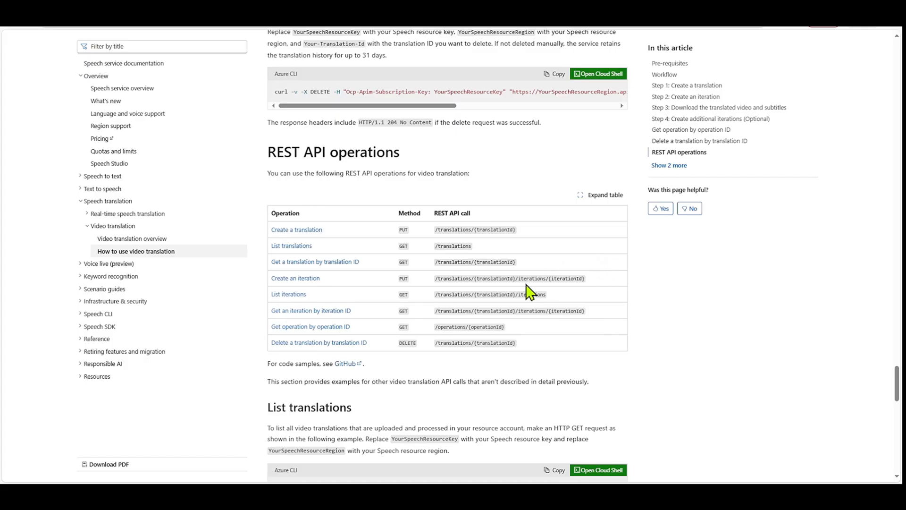
pyautogui.scroll(-3)
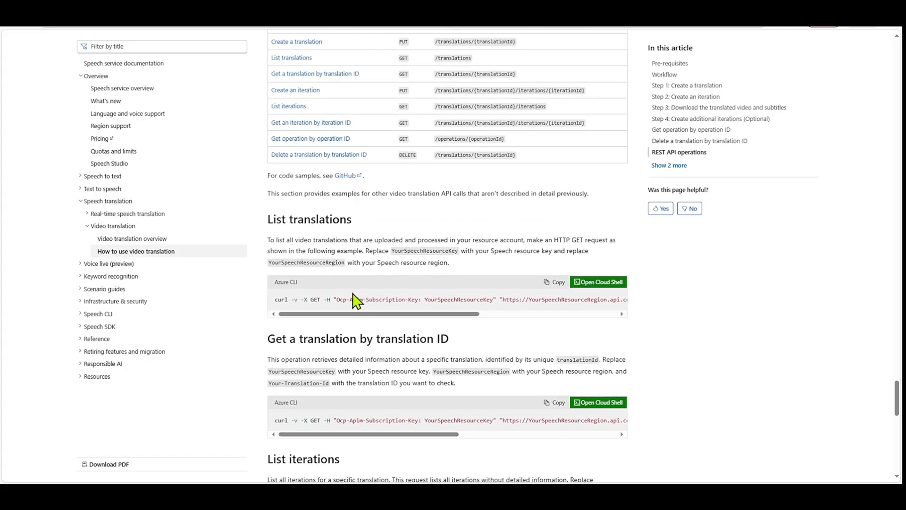